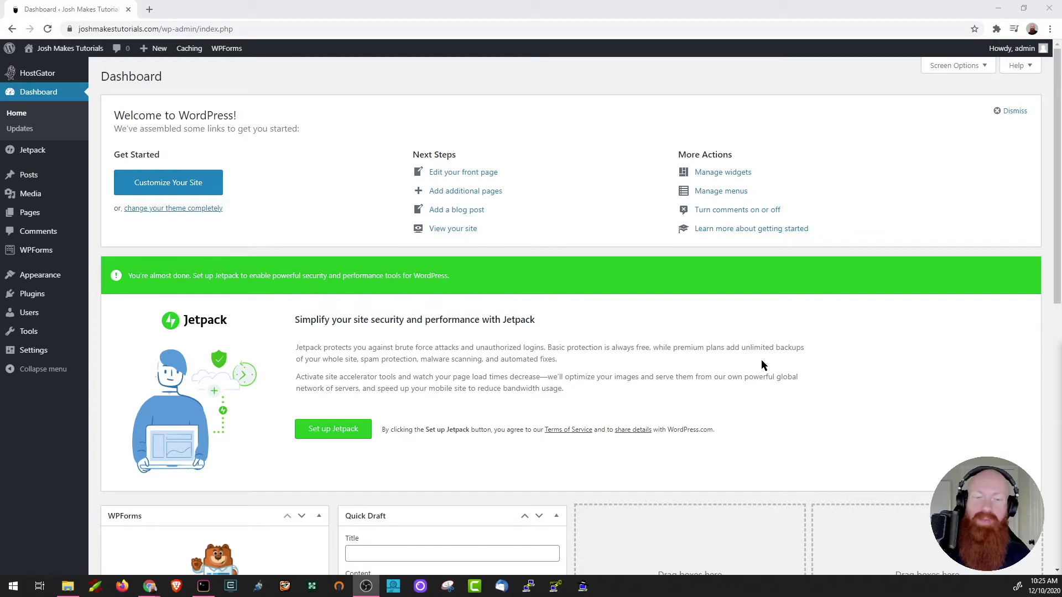
{"action": "mouse_move", "coordinate": [794, 441]}
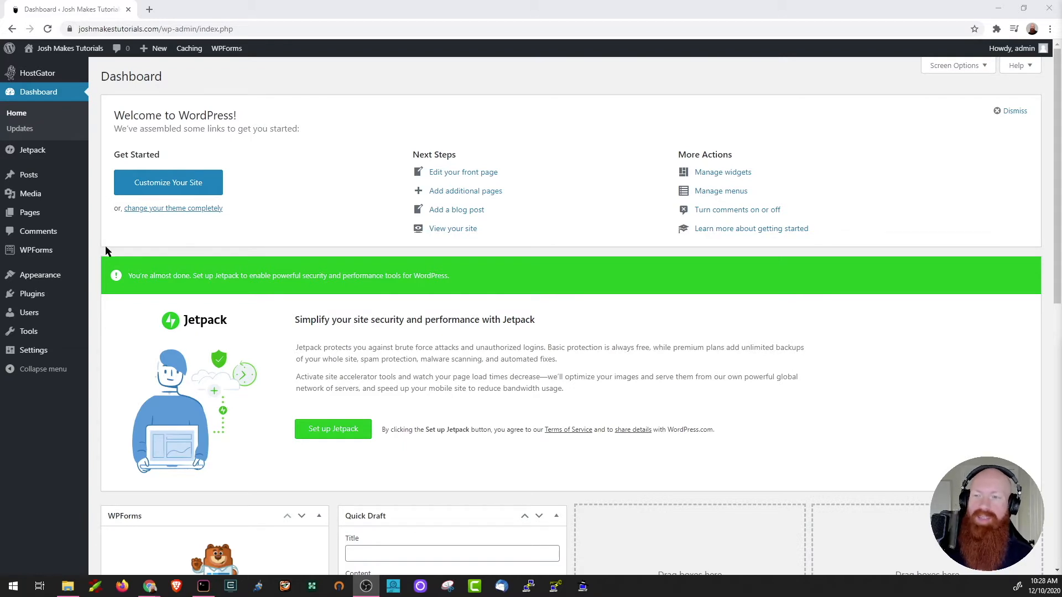
{"action": "mouse_move", "coordinate": [32, 293]}
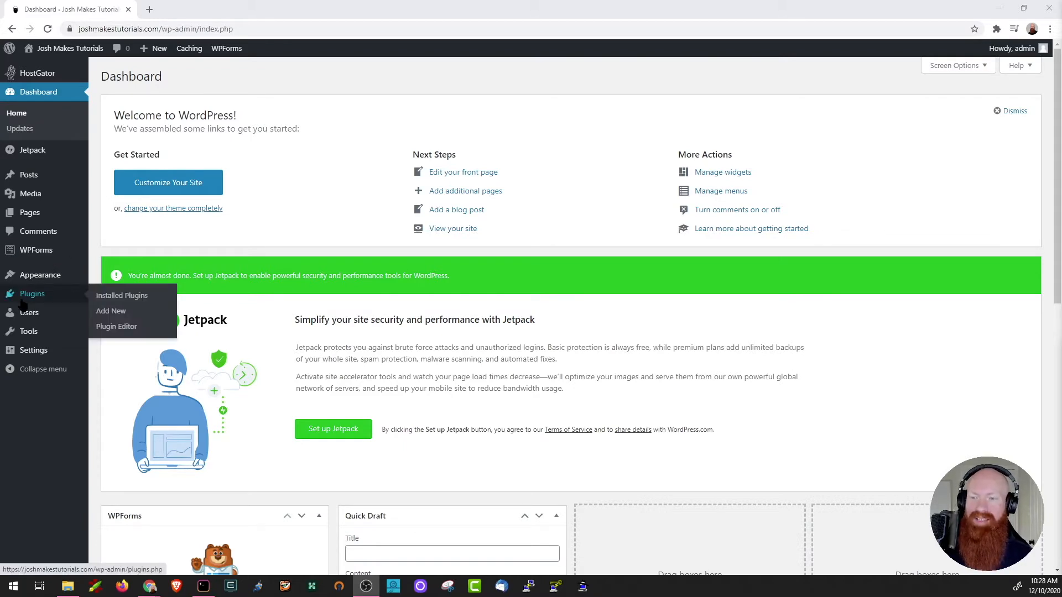
View the installed plugins list, scrolling past Akismet, Hello Dolly, Jetpack and MOJO Marketplace
{"action": "left_click", "coordinate": [121, 295]}
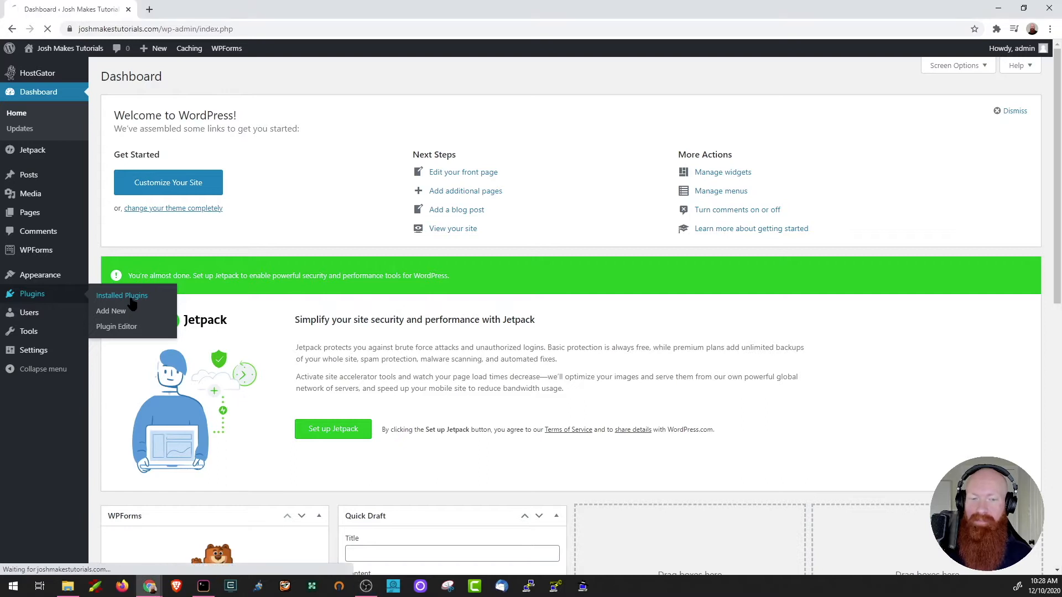
{"action": "left_click", "coordinate": [122, 296]}
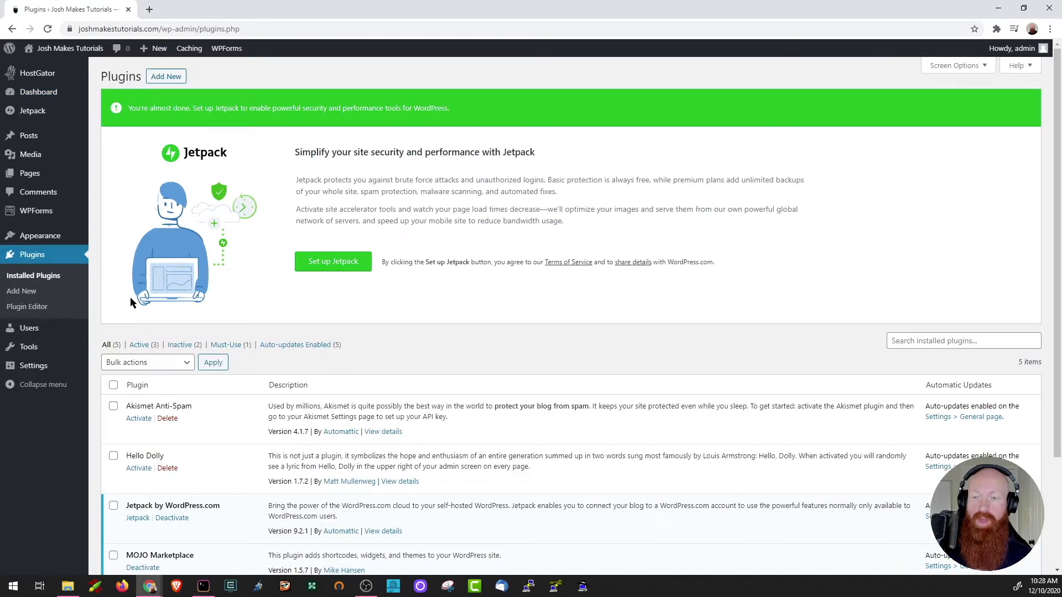
{"action": "scroll", "scroll_direction": "down", "scroll_amount": 3}
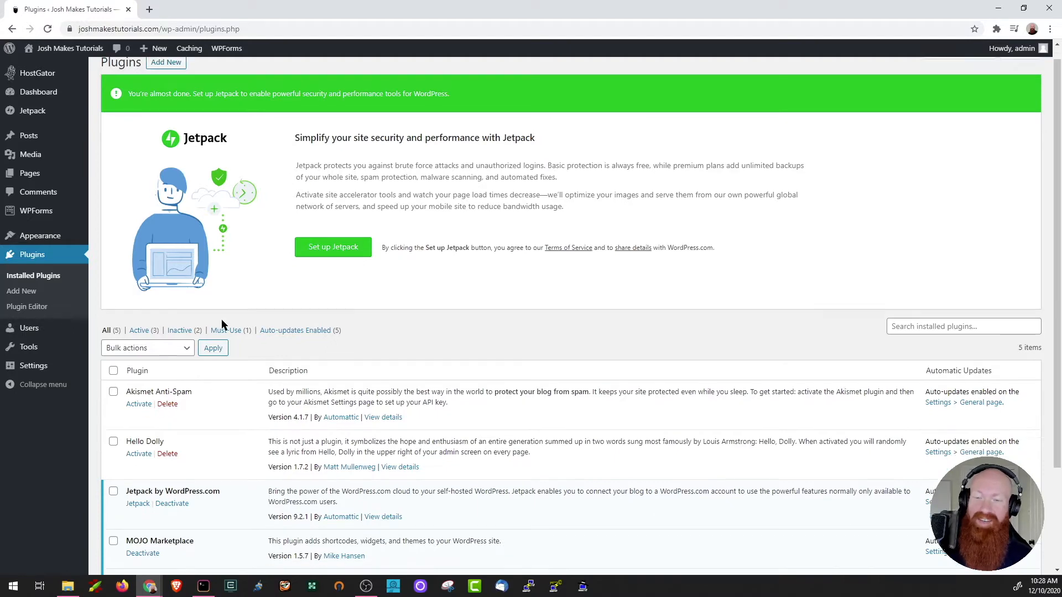
{"action": "scroll", "scroll_direction": "down", "scroll_amount": 3}
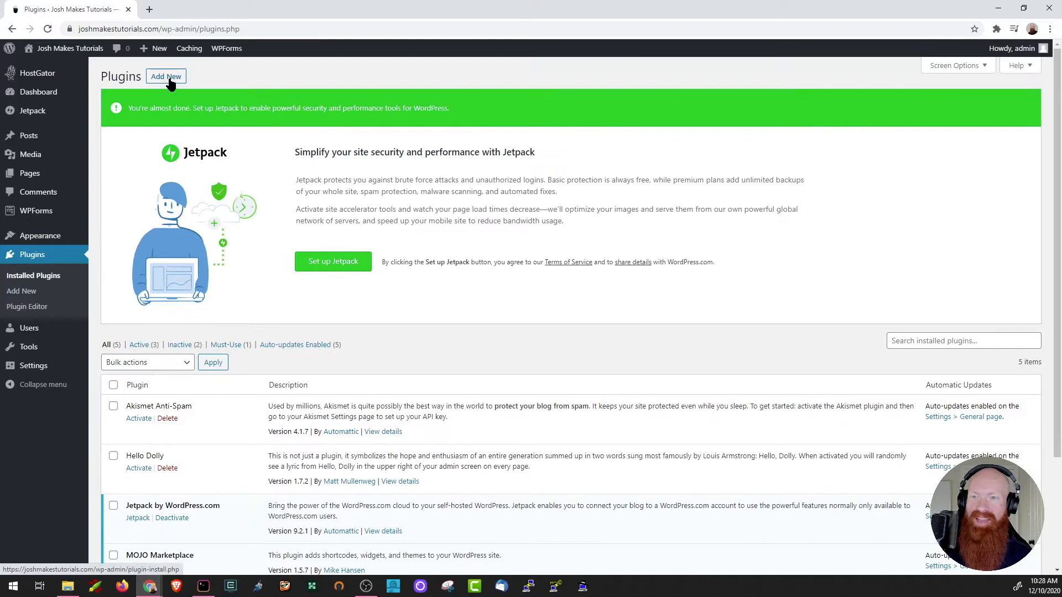
Search the Add Plugins directory for 'Really Simple SSL'
{"action": "left_click", "coordinate": [166, 76]}
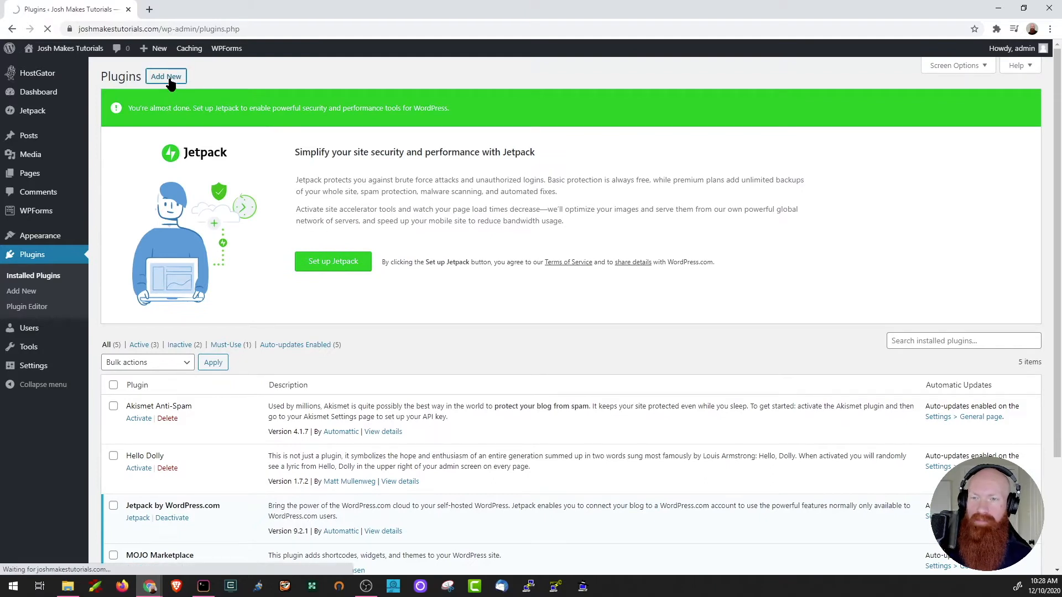
{"action": "left_click", "coordinate": [166, 76]}
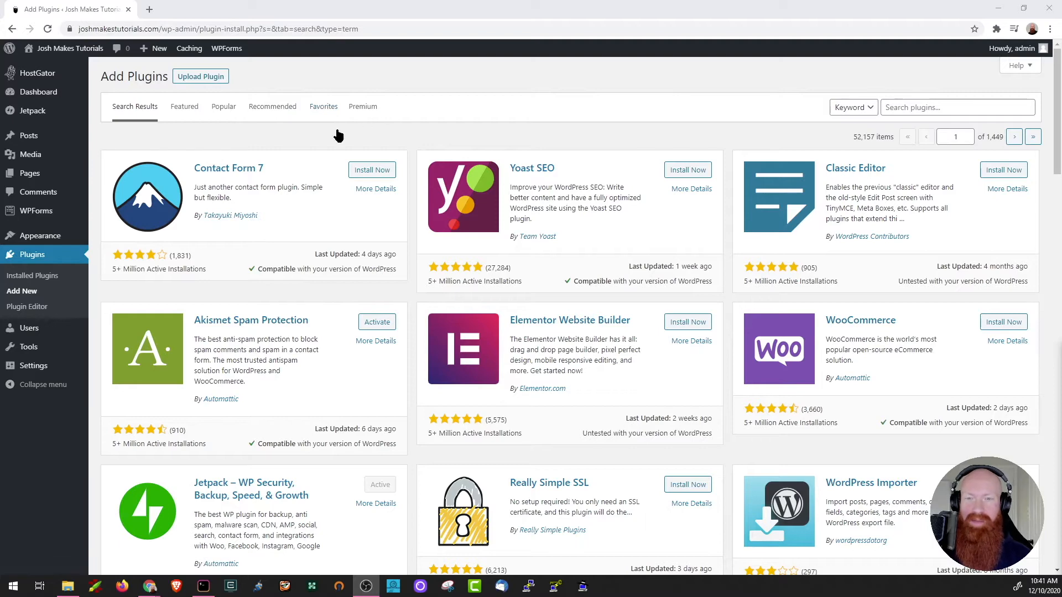
{"action": "scroll", "scroll_direction": "down", "scroll_amount": 3}
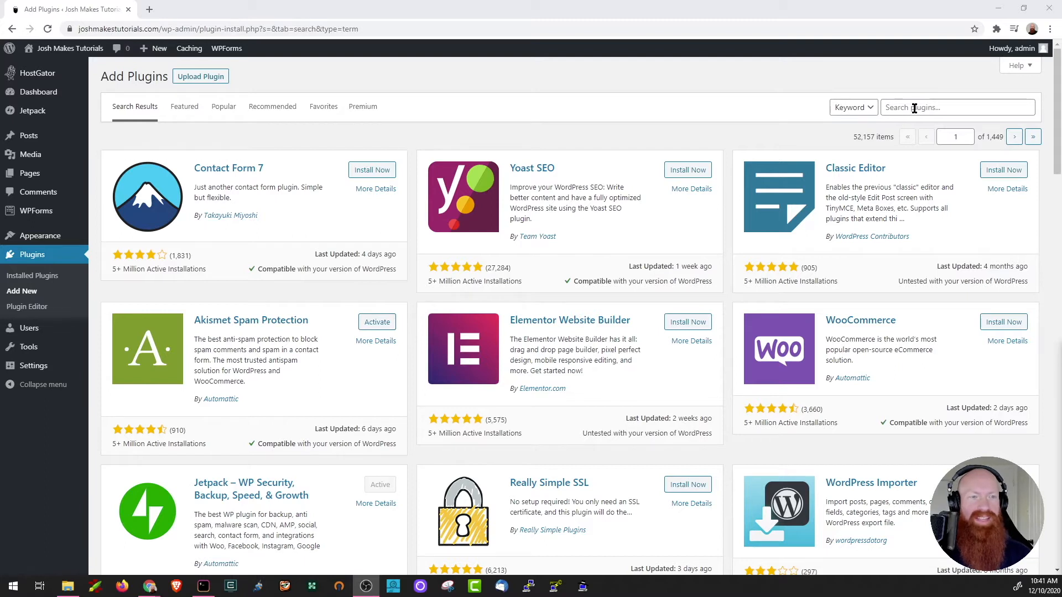
{"action": "type", "text": "Really Simple SSL"}
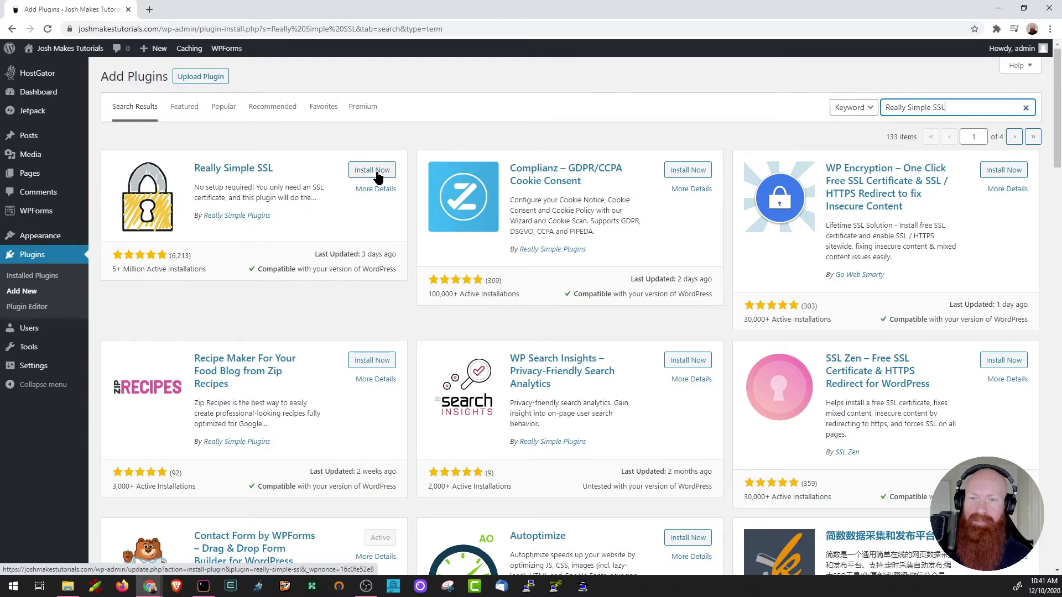
{"action": "mouse_move", "coordinate": [312, 159]}
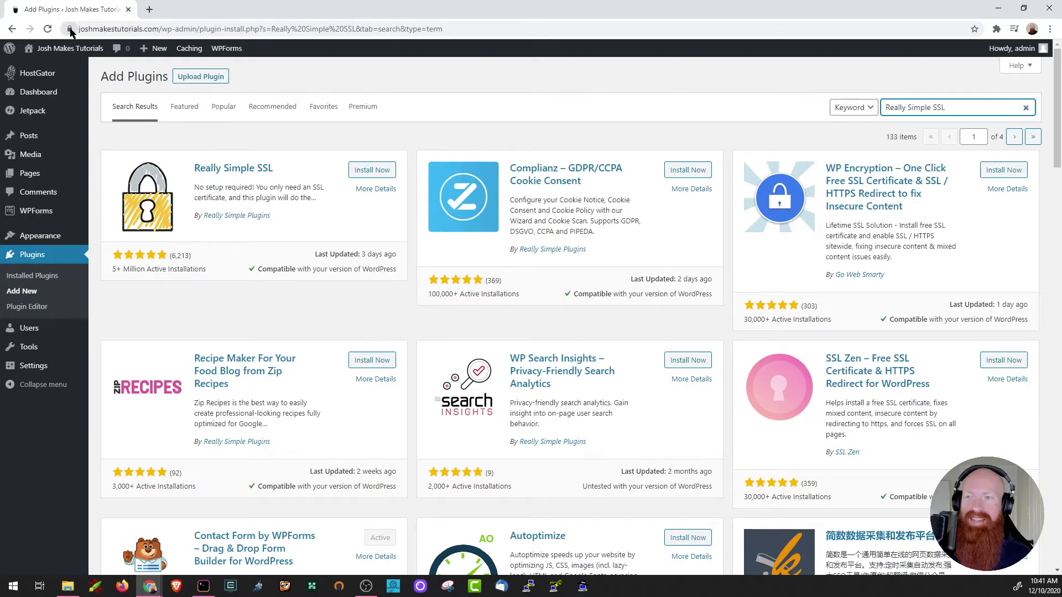
{"action": "mouse_move", "coordinate": [69, 28]}
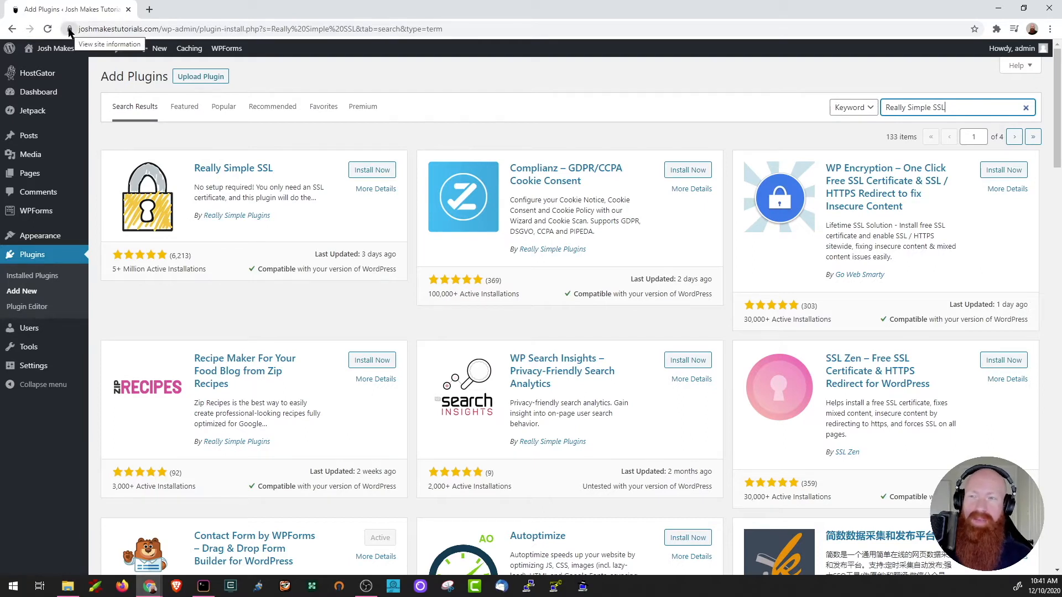
{"action": "mouse_move", "coordinate": [314, 147]}
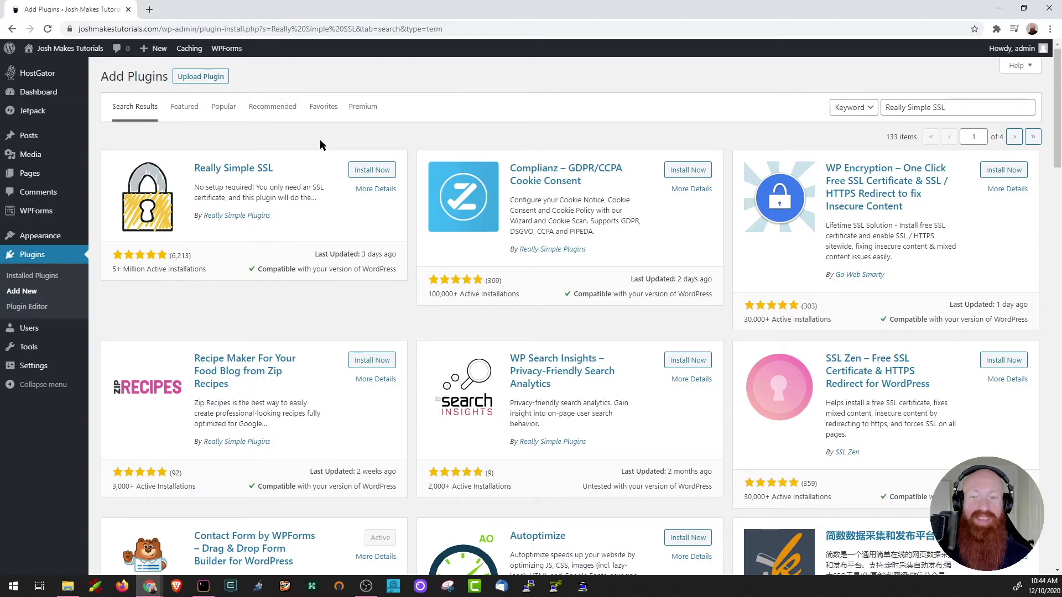
Search for 'WP Super Cache', then install and activate it
{"action": "type", "text": "WP Super Cache"}
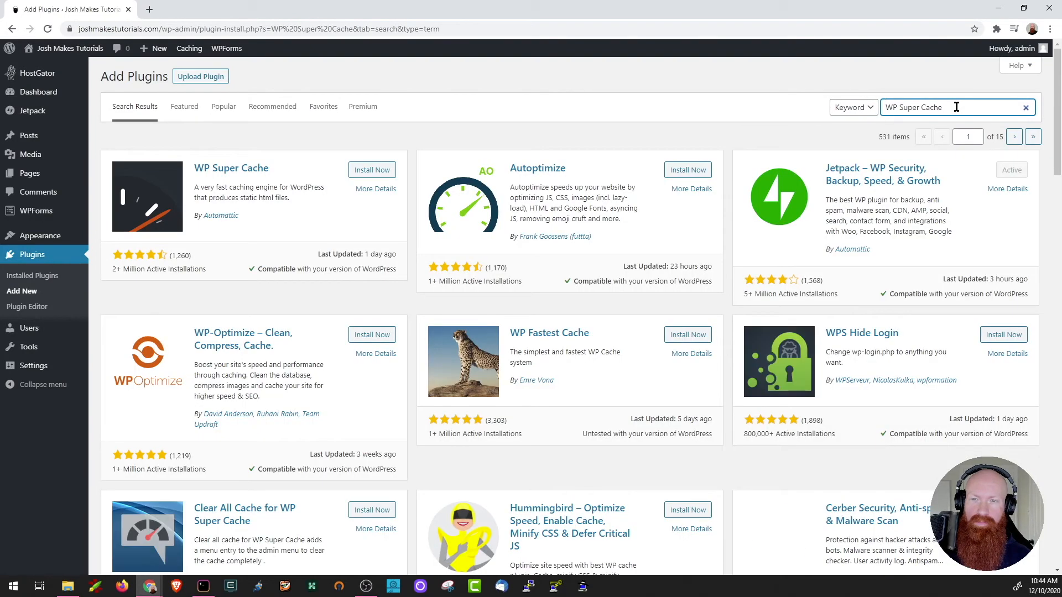
{"action": "mouse_move", "coordinate": [305, 157]}
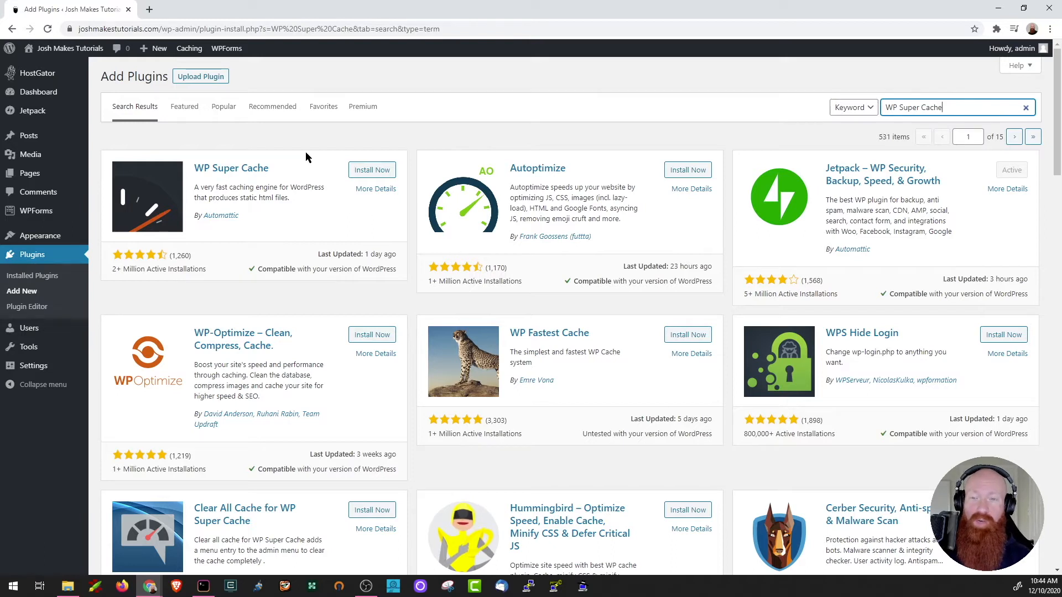
{"action": "mouse_move", "coordinate": [383, 170]}
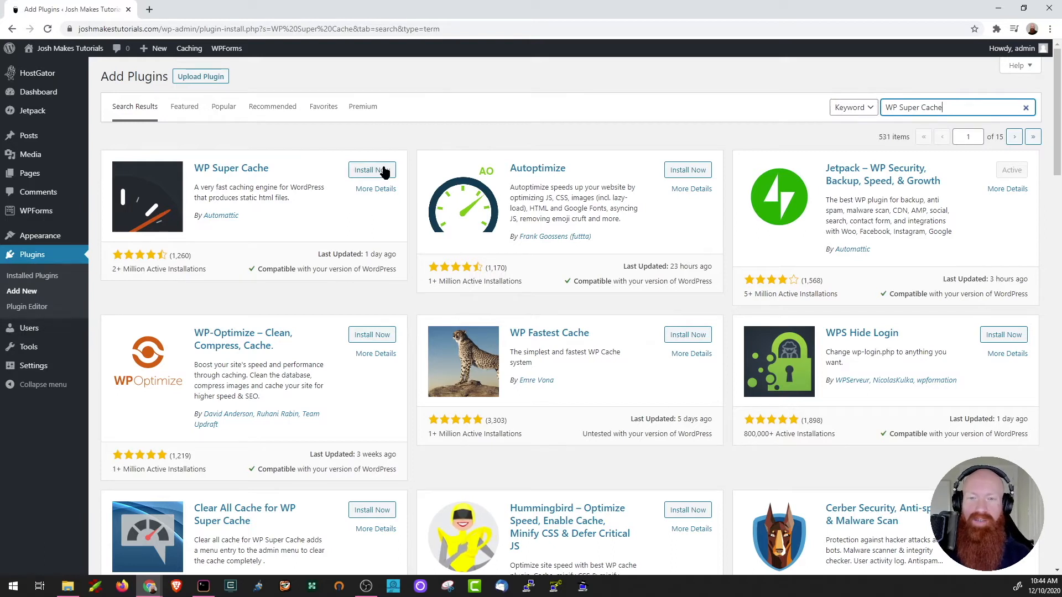
{"action": "left_click", "coordinate": [371, 170]}
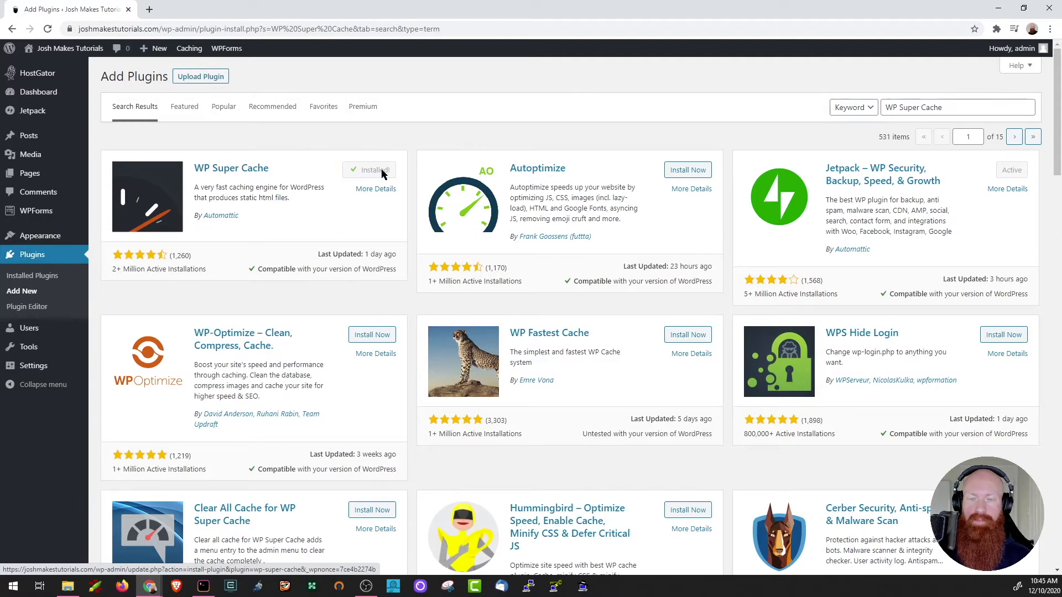
{"action": "left_click", "coordinate": [377, 169]}
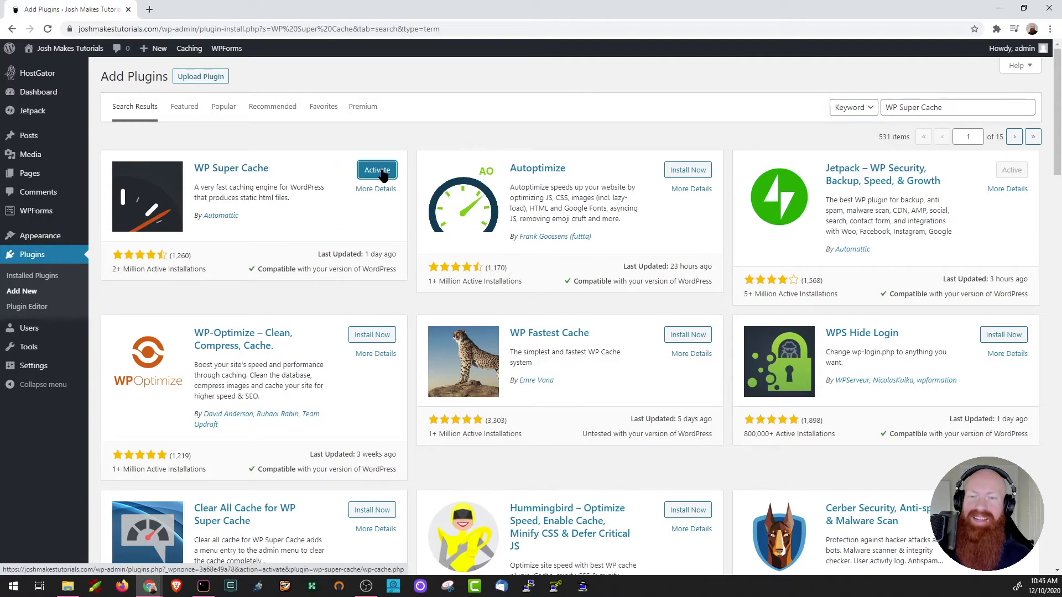
{"action": "left_click", "coordinate": [376, 169]}
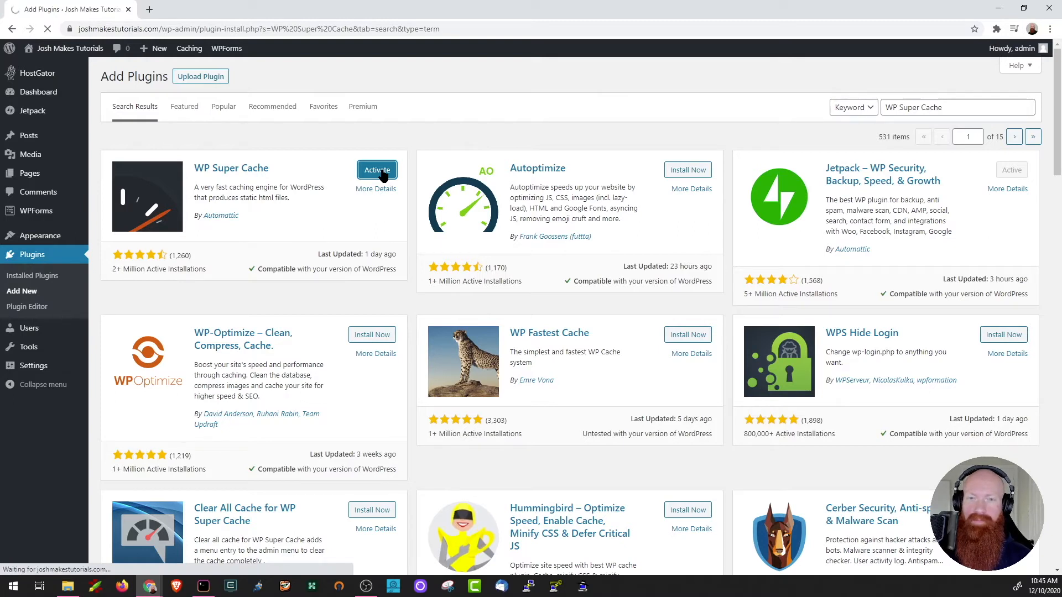
{"action": "left_click", "coordinate": [376, 170]}
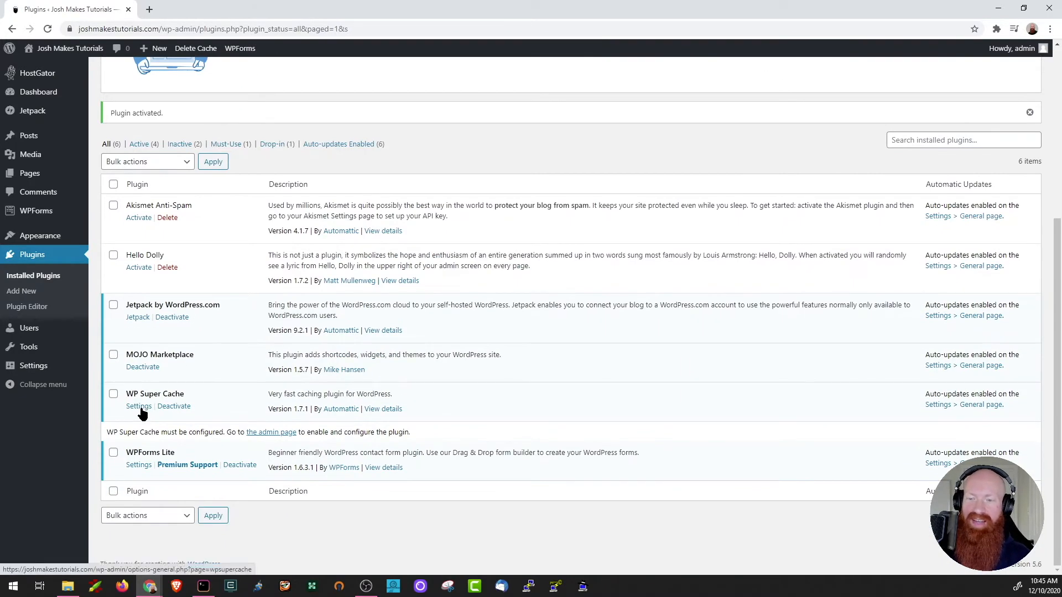
In WP Super Cache settings, turn Caching On and update the status
{"action": "left_click", "coordinate": [138, 405]}
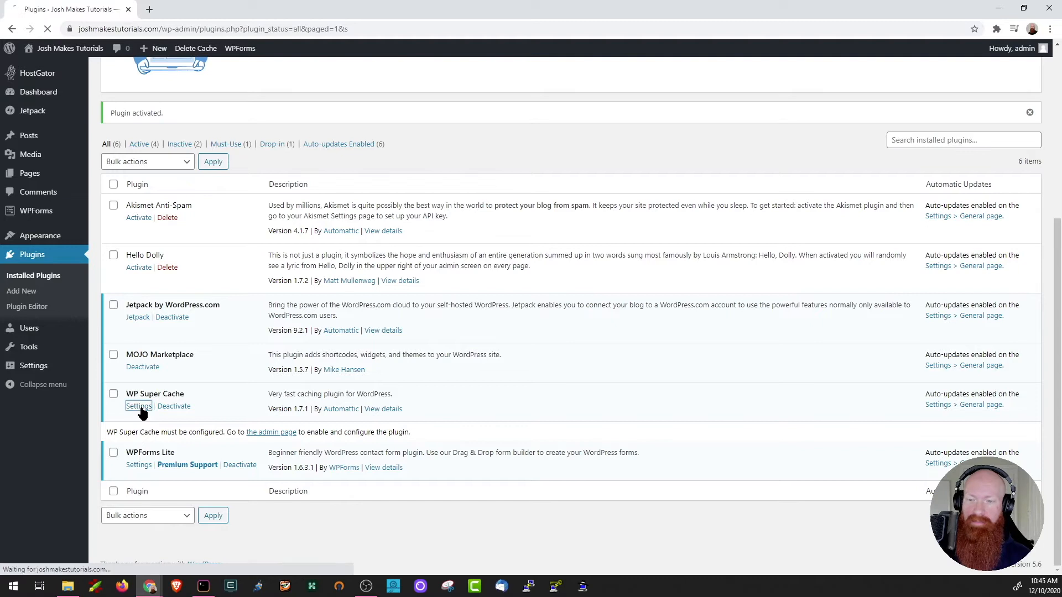
{"action": "left_click", "coordinate": [138, 405]}
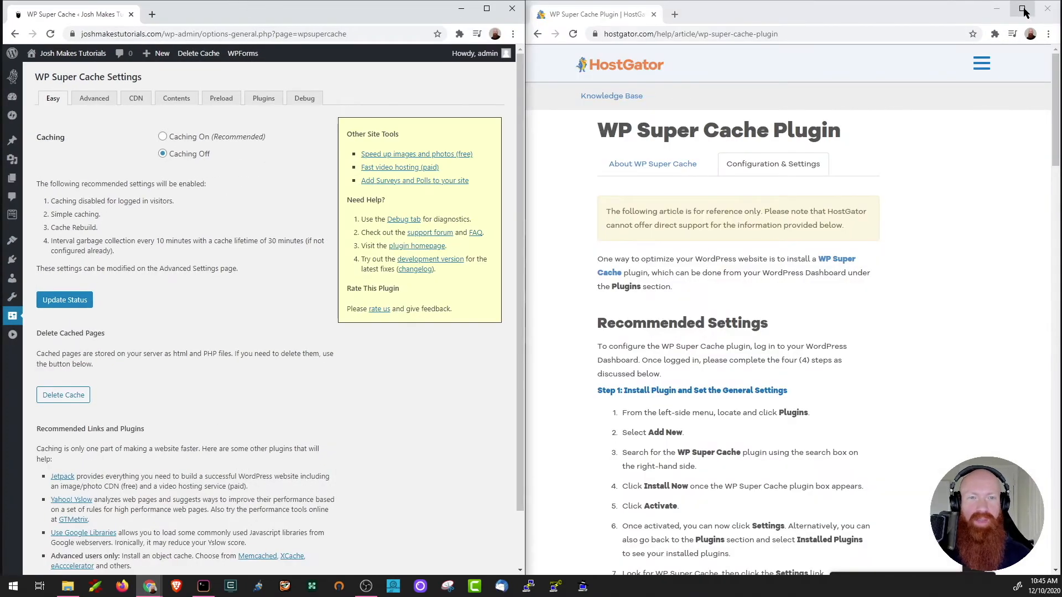
{"action": "mouse_move", "coordinate": [1024, 9]}
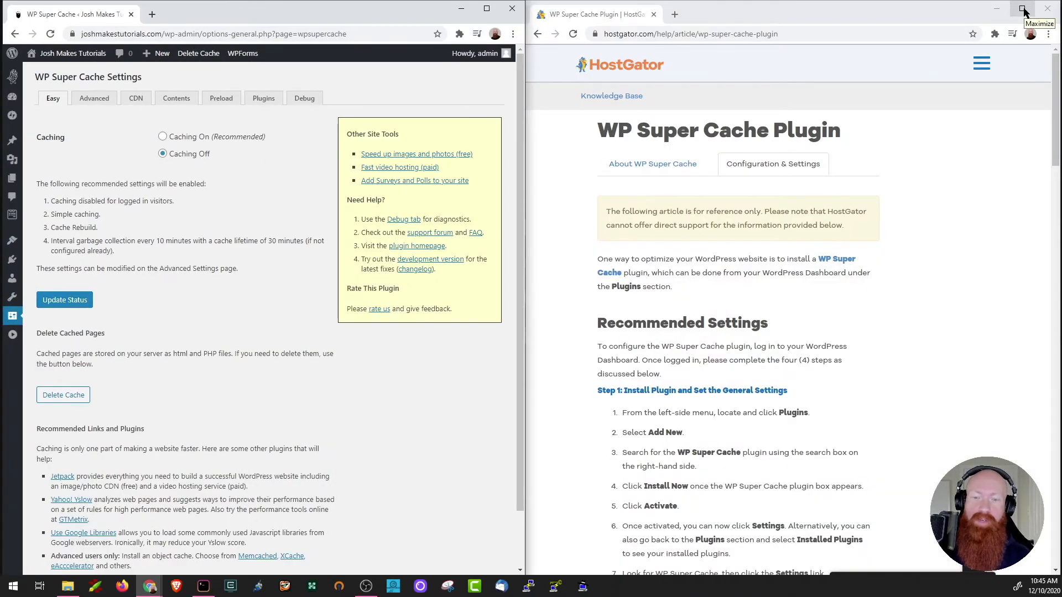
{"action": "left_click", "coordinate": [162, 137]}
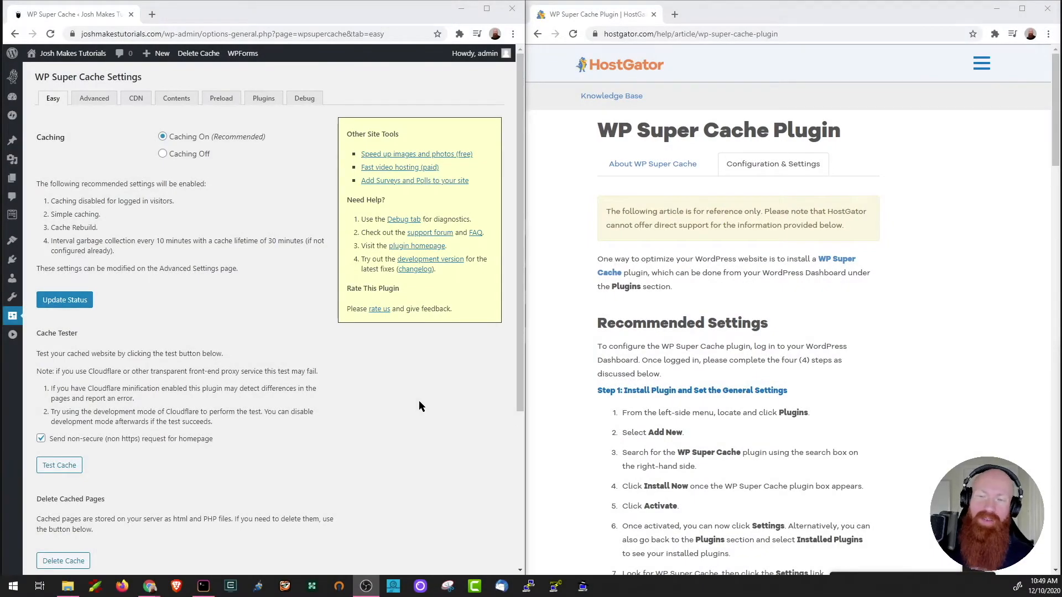
{"action": "mouse_move", "coordinate": [259, 147]}
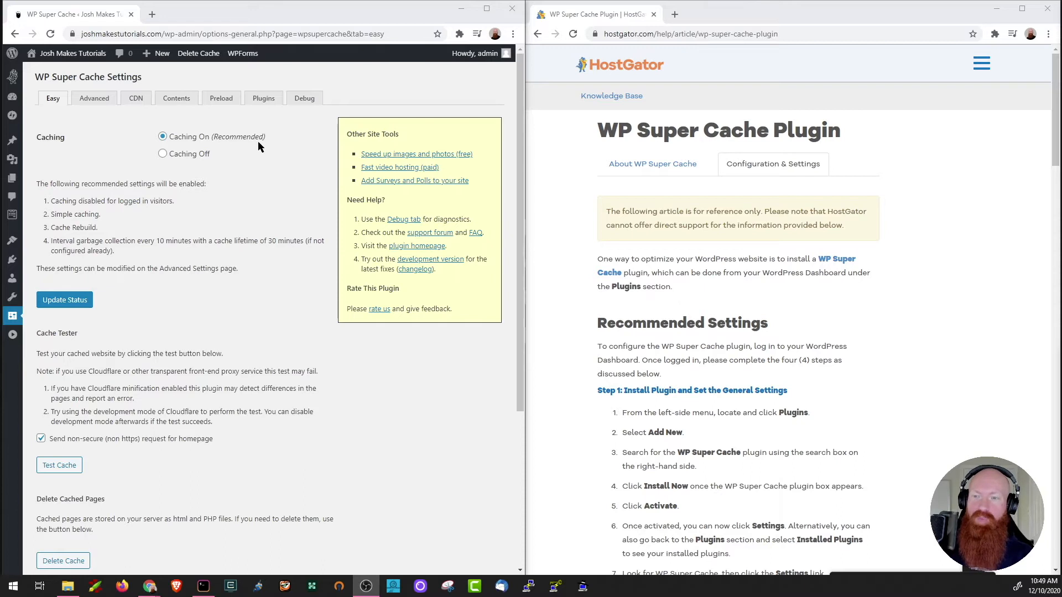
{"action": "left_click", "coordinate": [94, 99]}
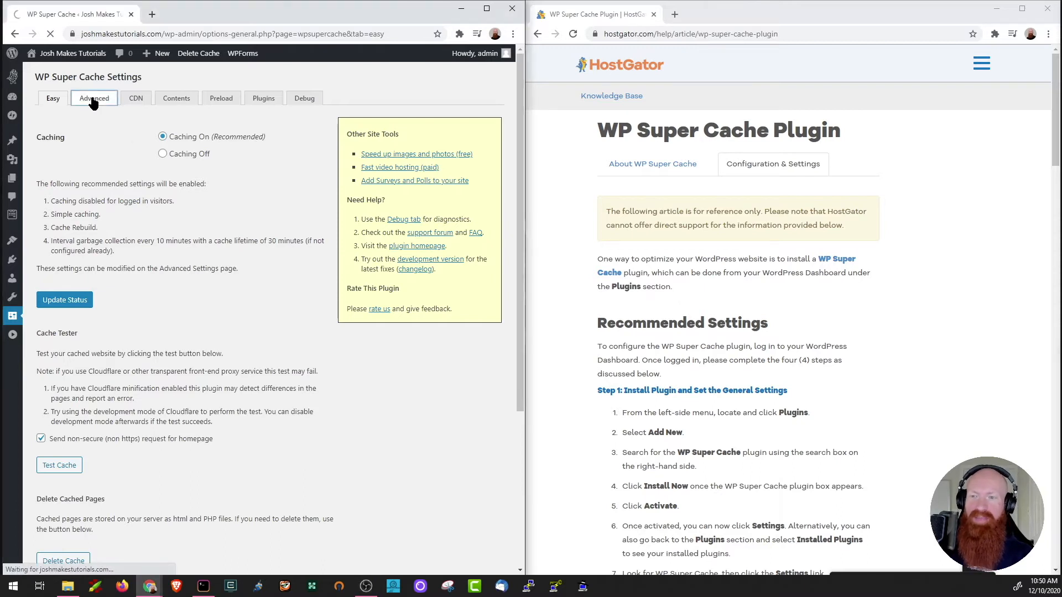
Select Expert cache delivery with page compression, then review the advanced cache settings
{"action": "left_click", "coordinate": [93, 99]}
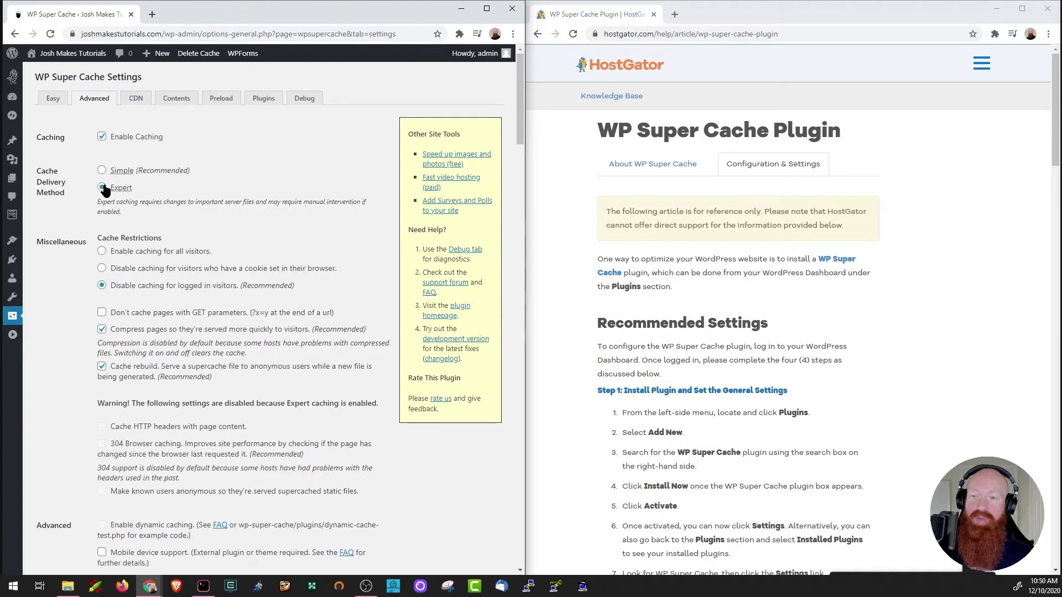
{"action": "left_click", "coordinate": [102, 187]}
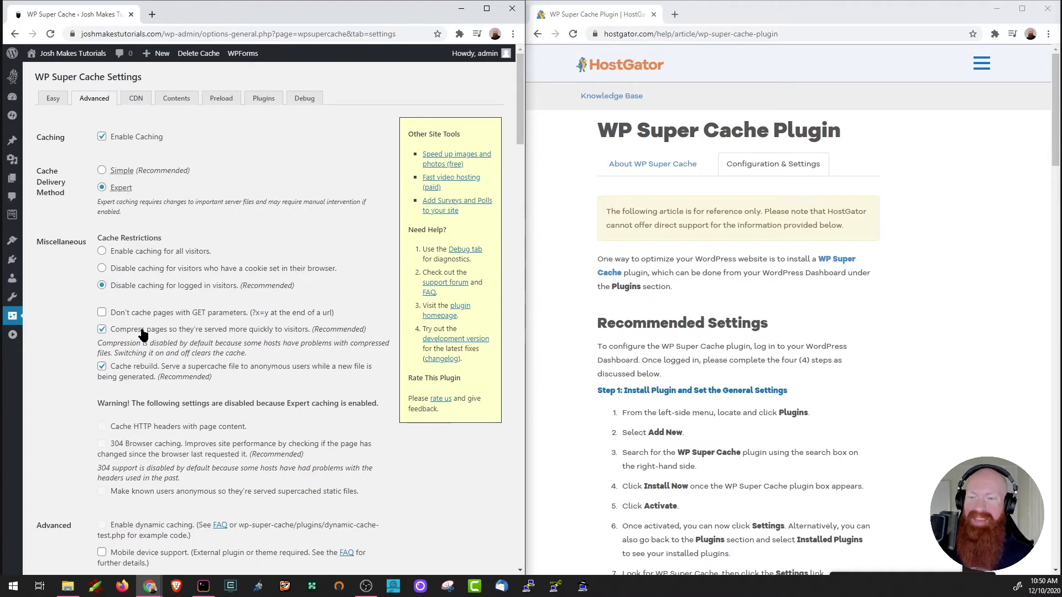
{"action": "mouse_move", "coordinate": [128, 338]}
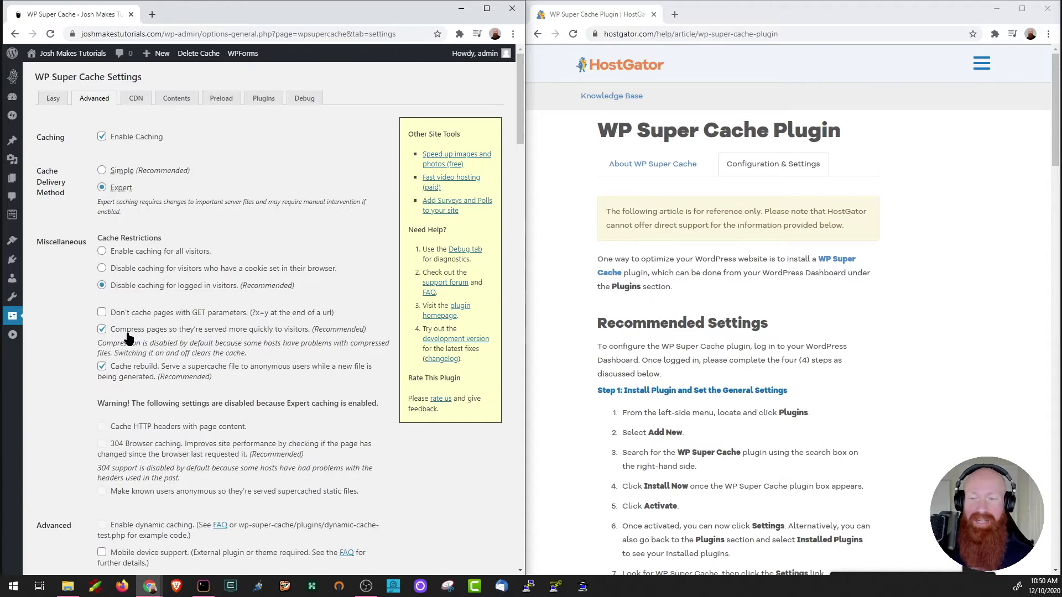
{"action": "scroll", "scroll_direction": "down", "scroll_amount": 3}
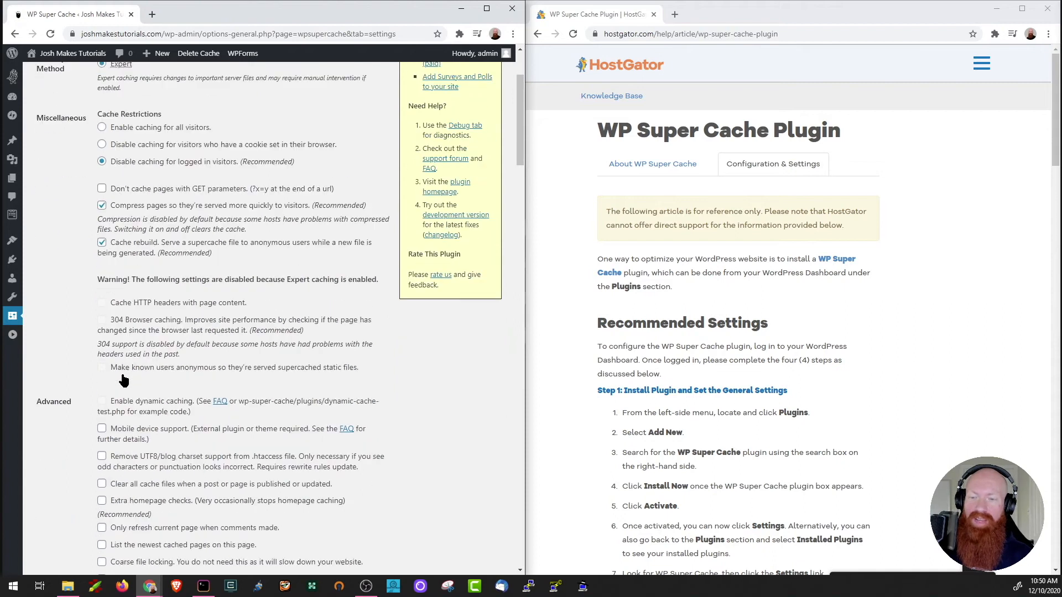
{"action": "scroll", "scroll_direction": "down", "scroll_amount": 3}
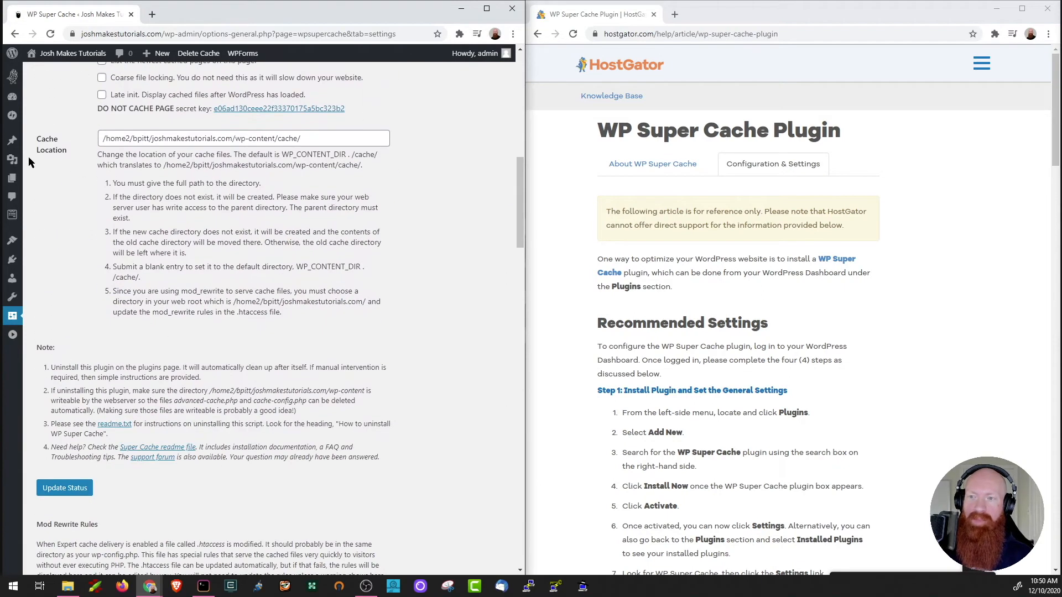
{"action": "mouse_move", "coordinate": [77, 159]}
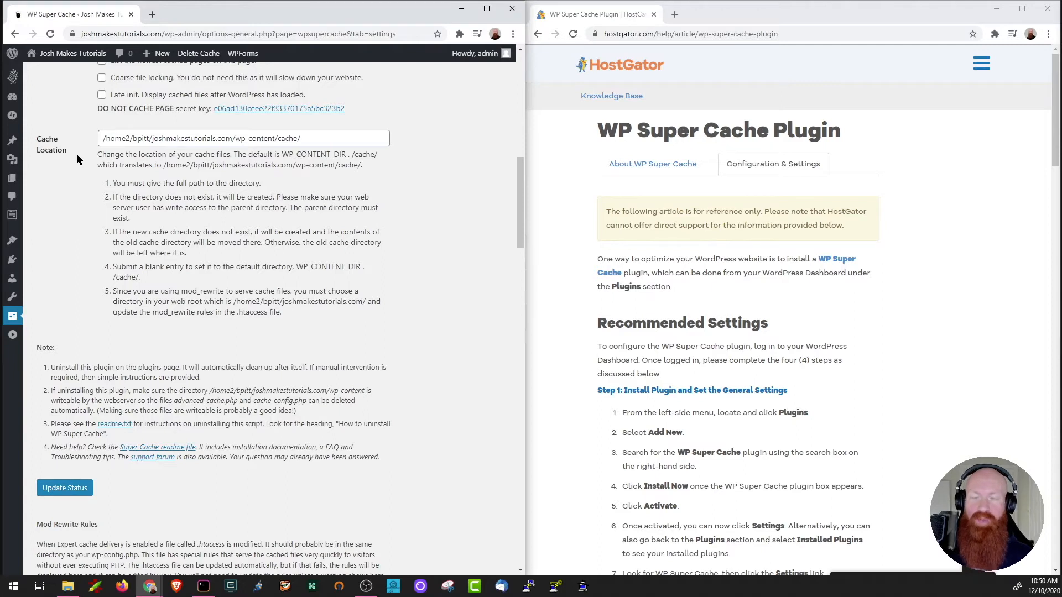
{"action": "scroll", "scroll_direction": "down", "scroll_amount": 3}
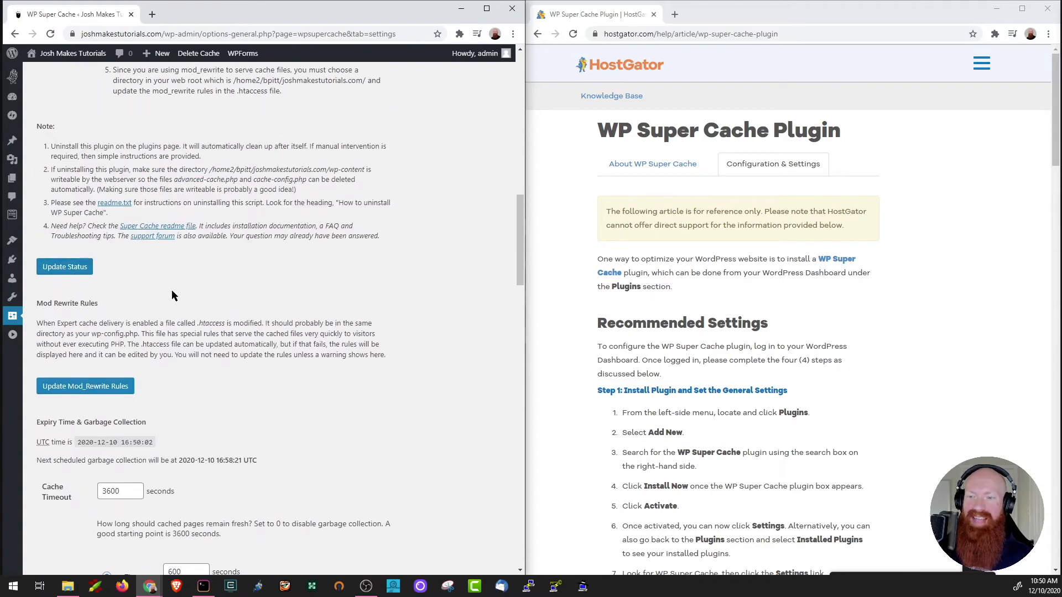
{"action": "scroll", "scroll_direction": "down", "scroll_amount": 3}
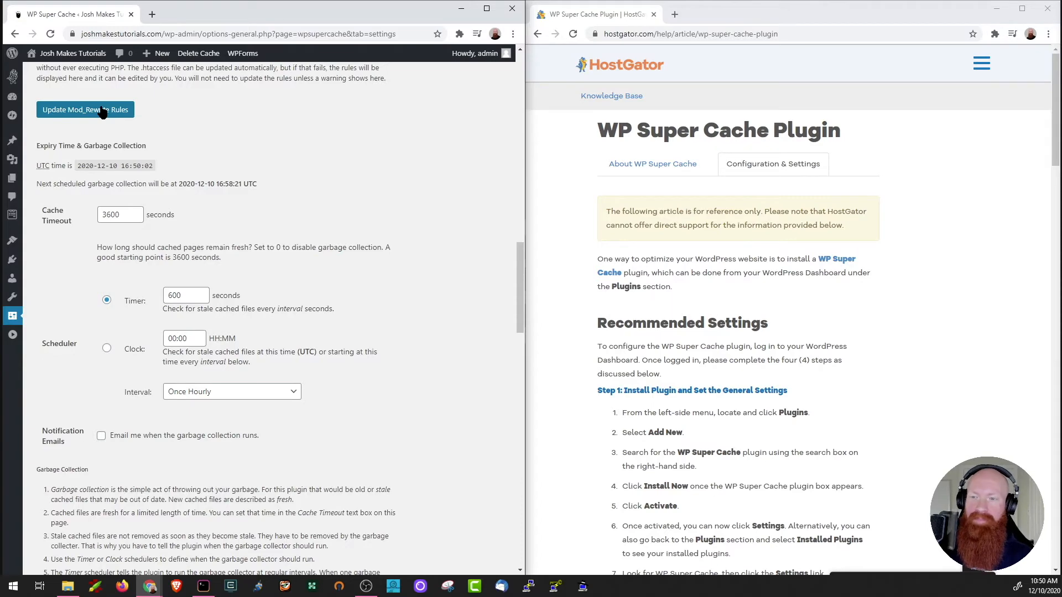
{"action": "scroll", "scroll_direction": "down", "scroll_amount": 3}
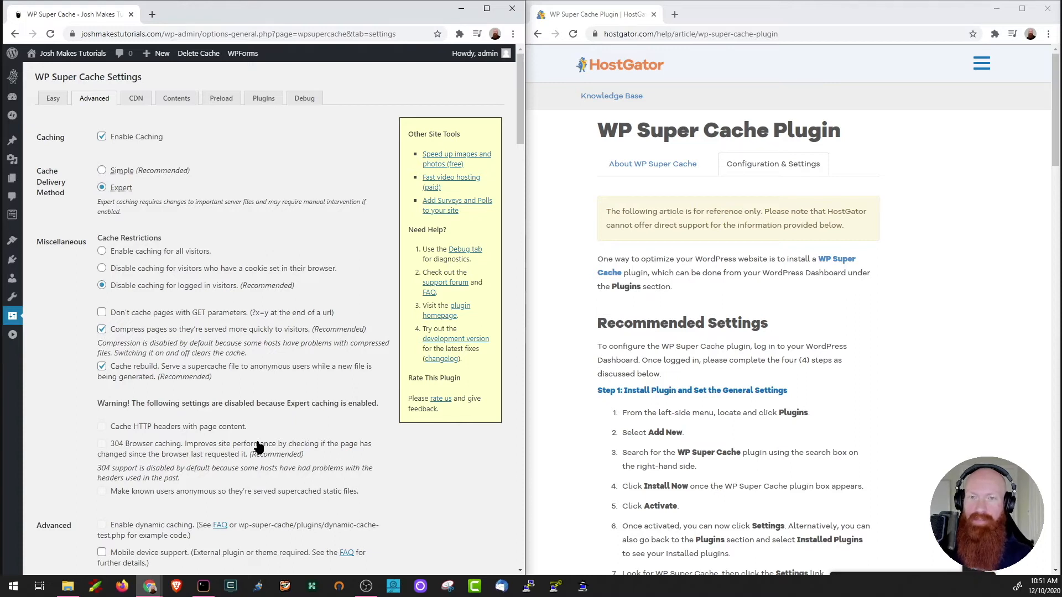
Maximize the browser, then search 'Google Fonts' and install and activate Fonts Plugin
{"action": "left_click", "coordinate": [486, 8]}
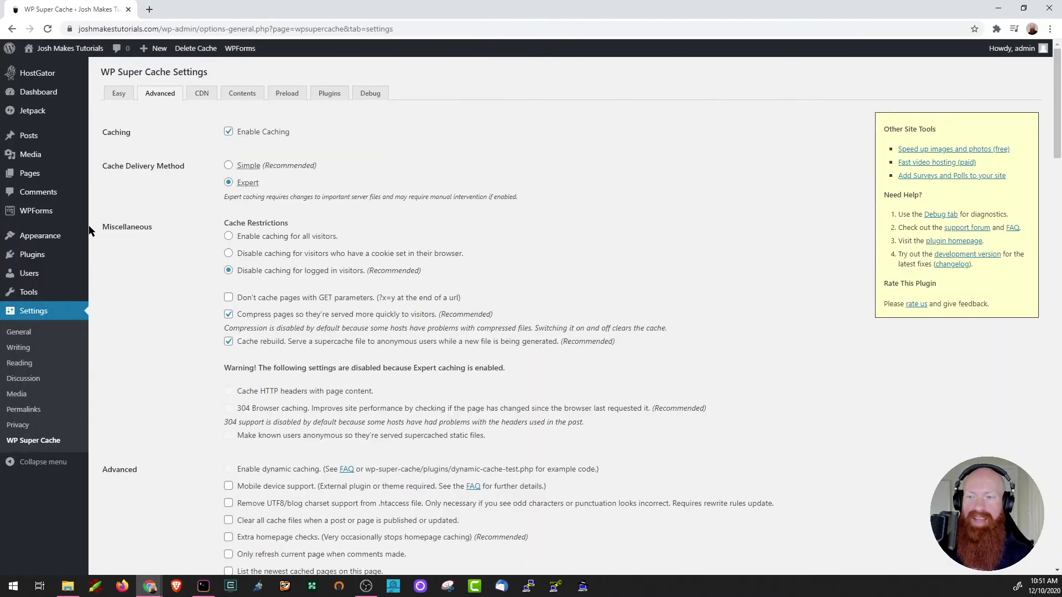
{"action": "mouse_move", "coordinate": [32, 254]}
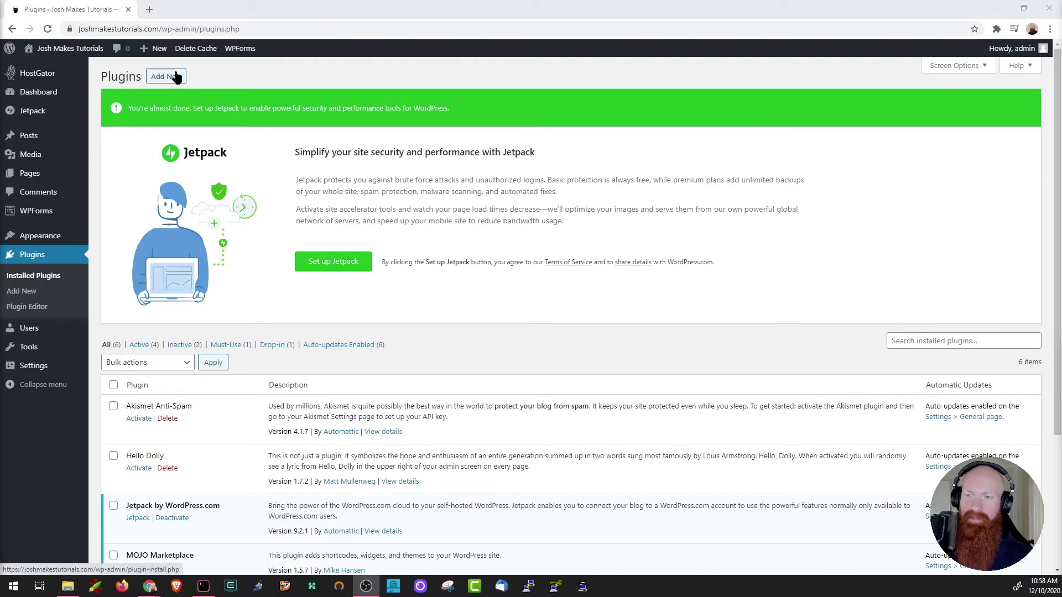
{"action": "left_click", "coordinate": [160, 76]}
{"action": "type", "text": "Google Fonts"}
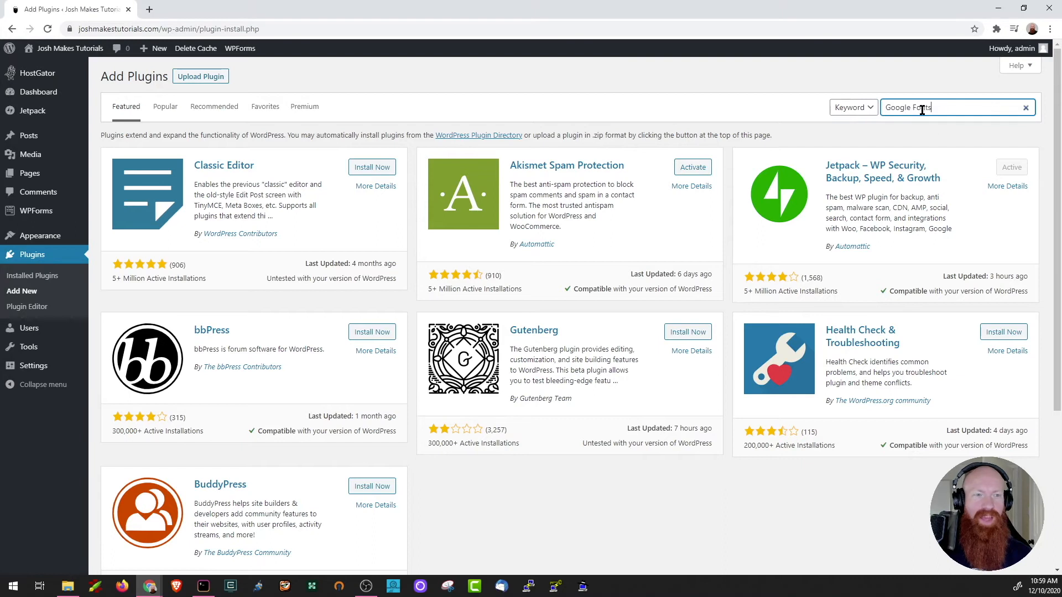
{"action": "key", "text": "Enter"}
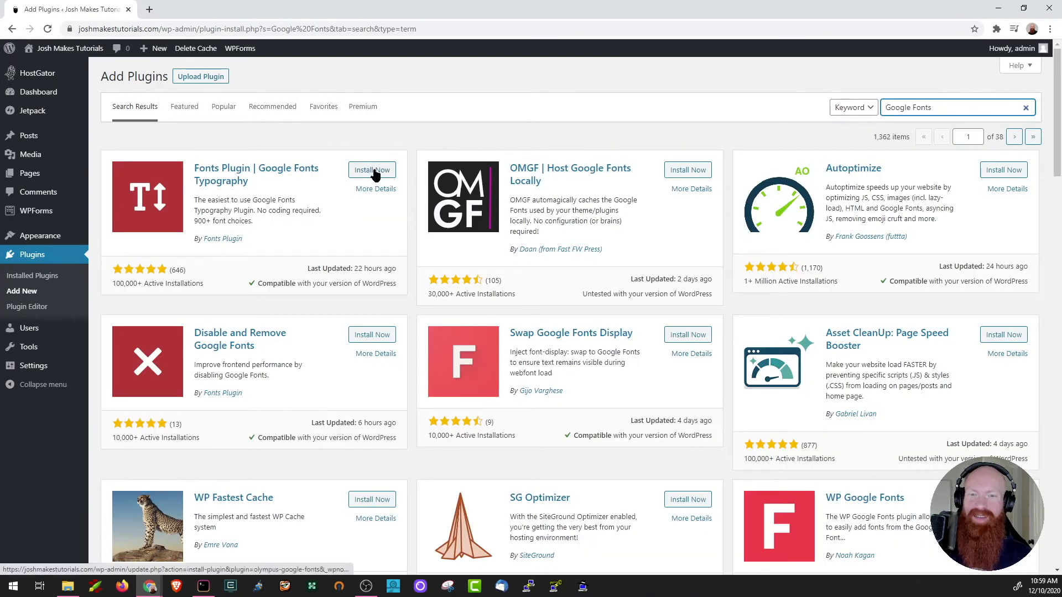
{"action": "left_click", "coordinate": [371, 170]}
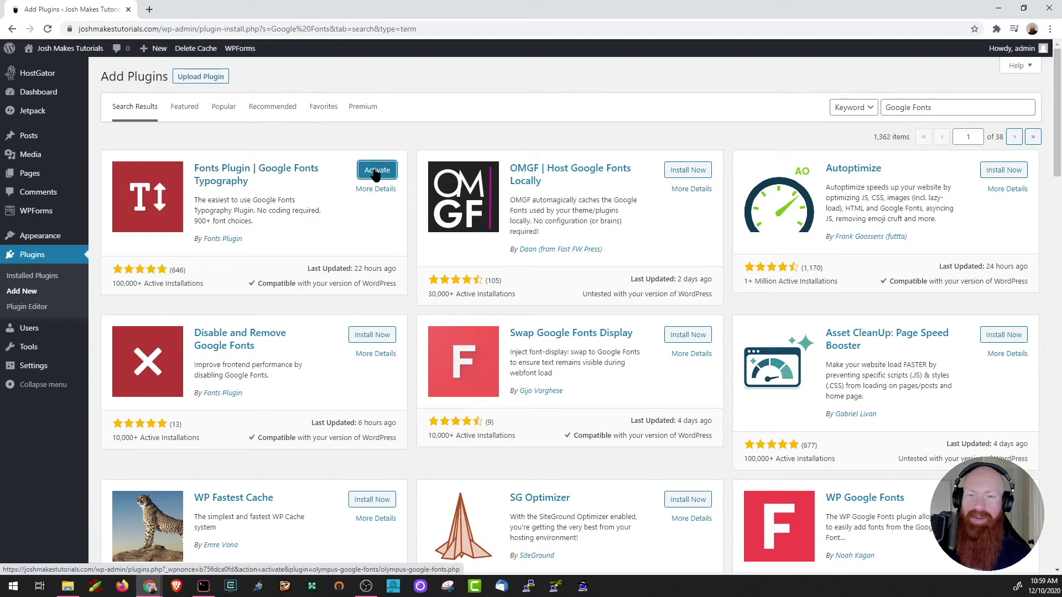
{"action": "left_click", "coordinate": [375, 172]}
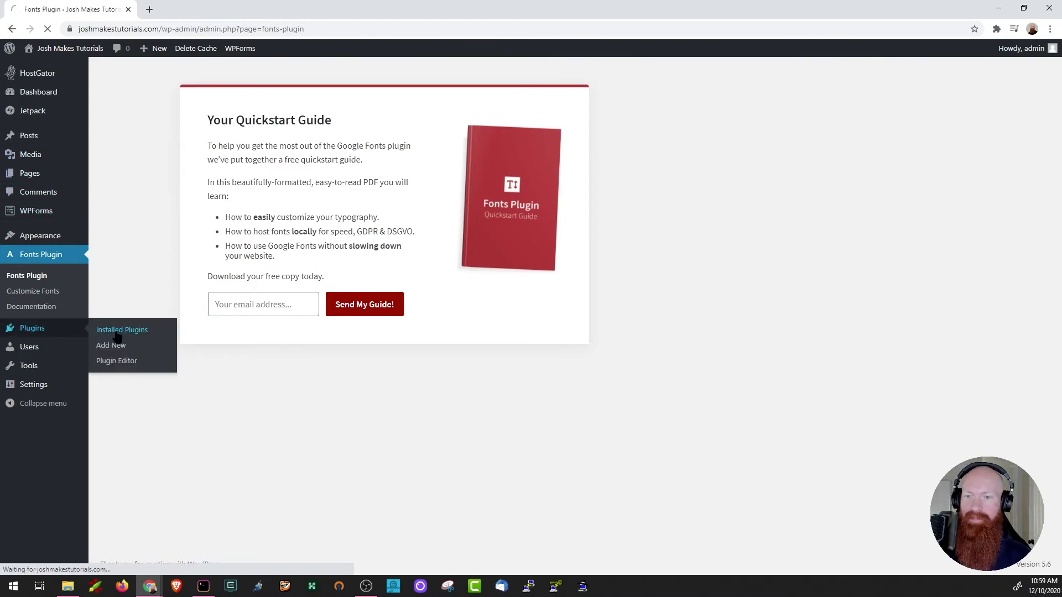
Search the plugin directory for 'Smush', then install and activate Smush
{"action": "left_click", "coordinate": [122, 329]}
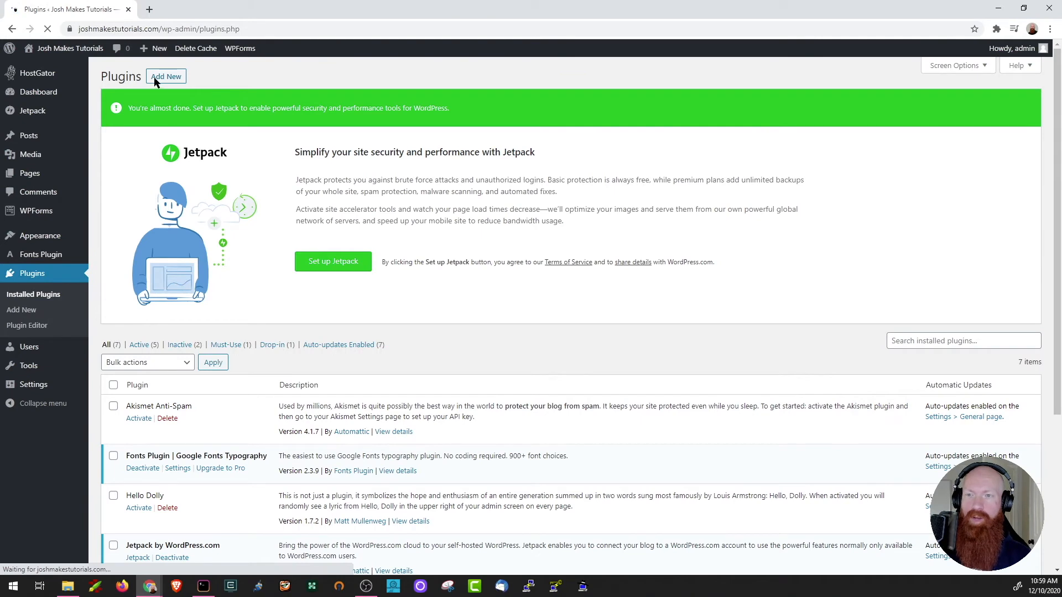
{"action": "left_click", "coordinate": [166, 75]}
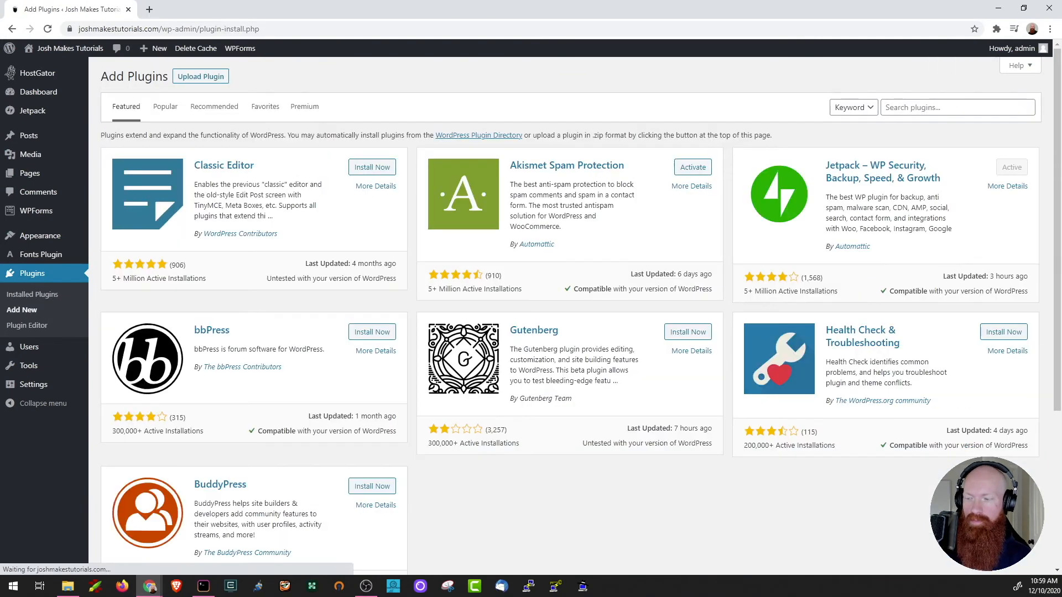
{"action": "mouse_move", "coordinate": [200, 76]}
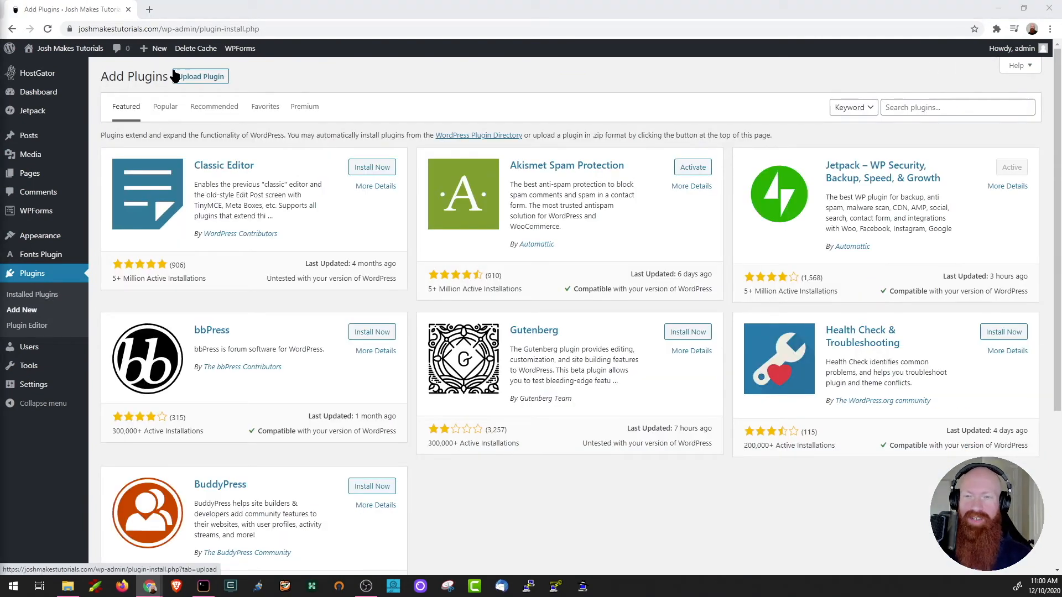
{"action": "type", "text": "Smush"}
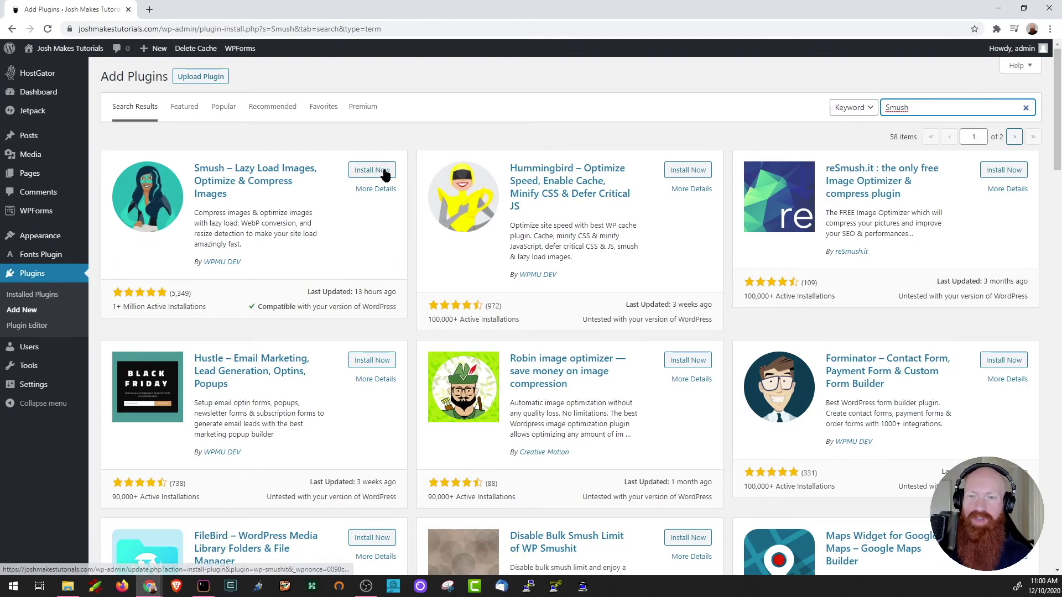
{"action": "left_click", "coordinate": [371, 169]}
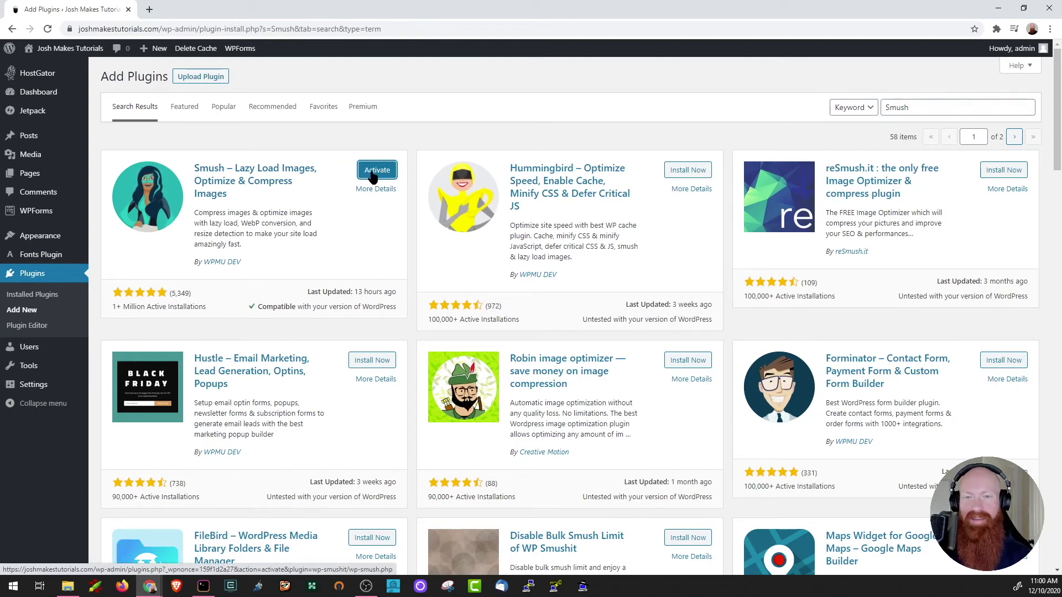
{"action": "left_click", "coordinate": [376, 169]}
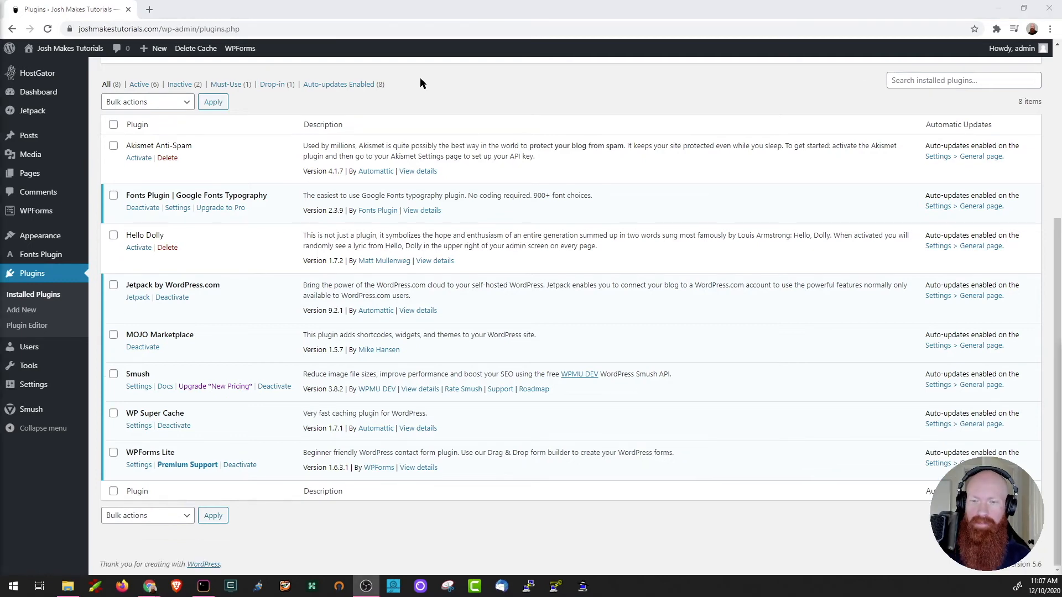
{"action": "mouse_move", "coordinate": [142, 400]}
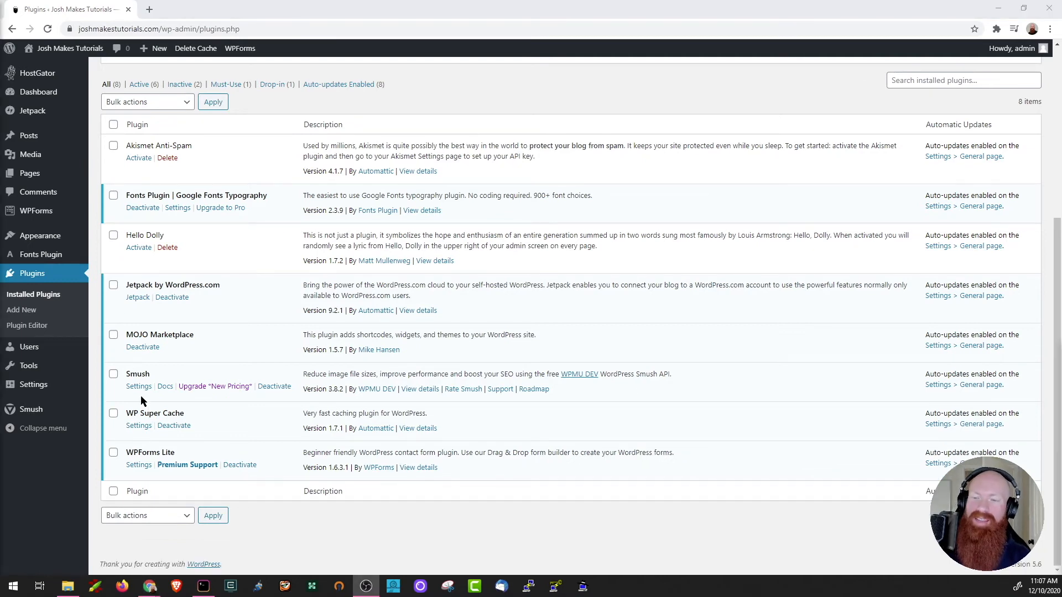
Run Bulk Smush from Smush settings, reaching 36 images smushed and 8.8 KB saved
{"action": "left_click", "coordinate": [139, 386]}
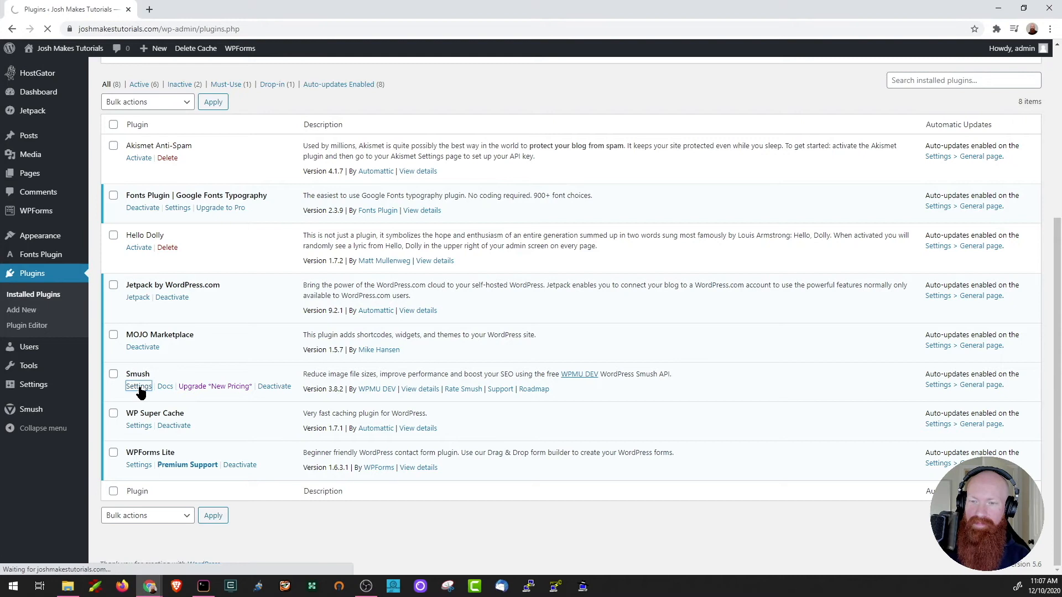
{"action": "left_click", "coordinate": [139, 386]}
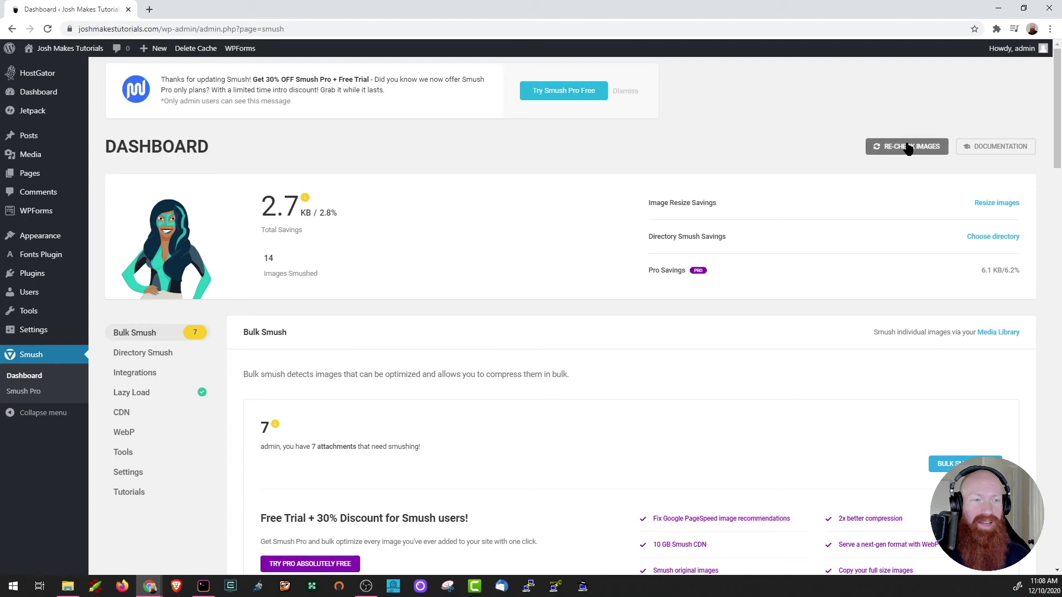
{"action": "mouse_move", "coordinate": [823, 381]}
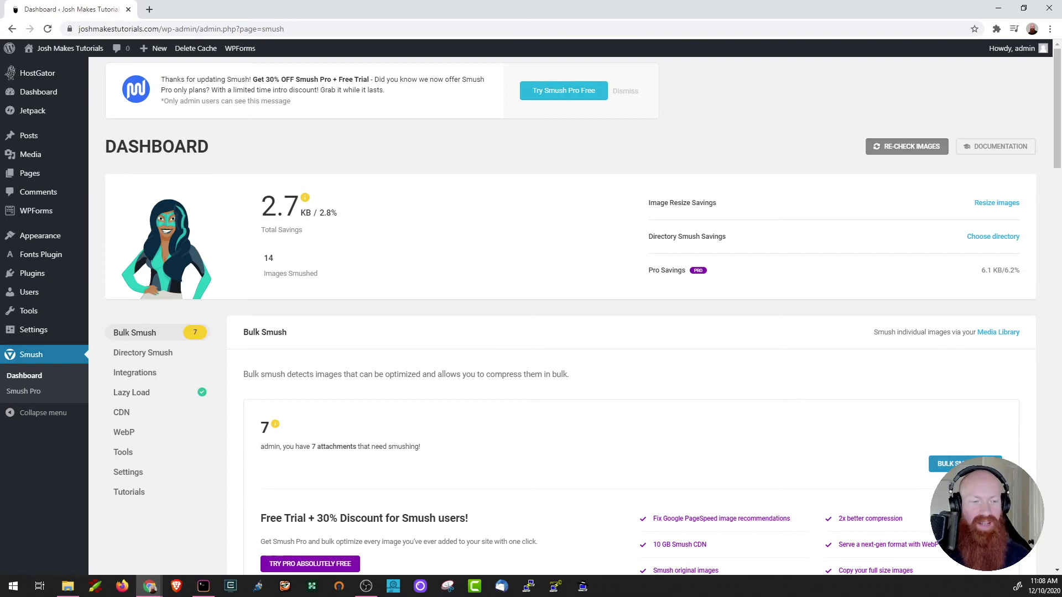
{"action": "left_click", "coordinate": [955, 464]}
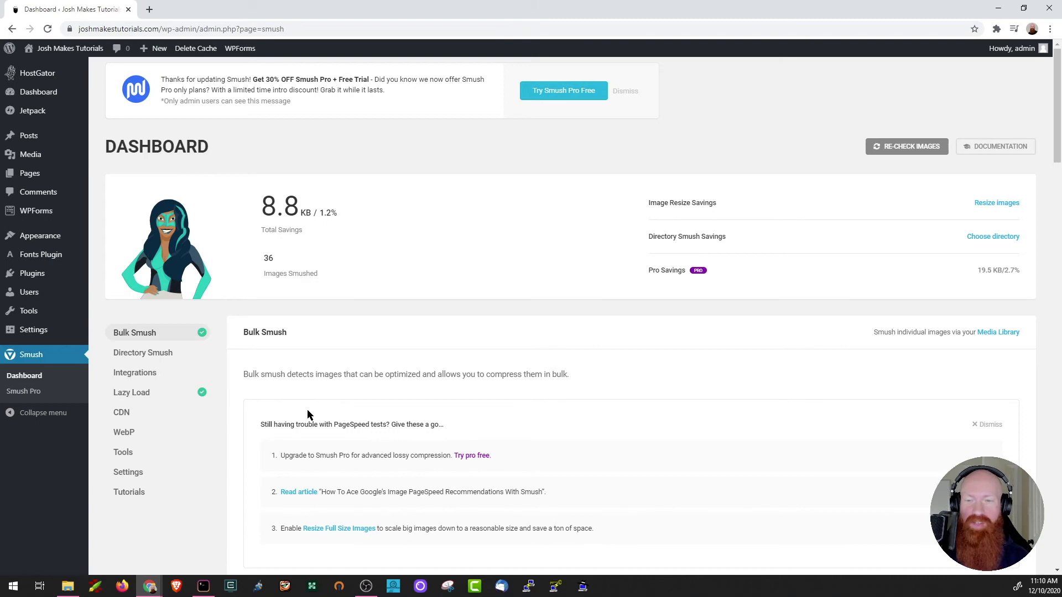
{"action": "mouse_move", "coordinate": [278, 266]}
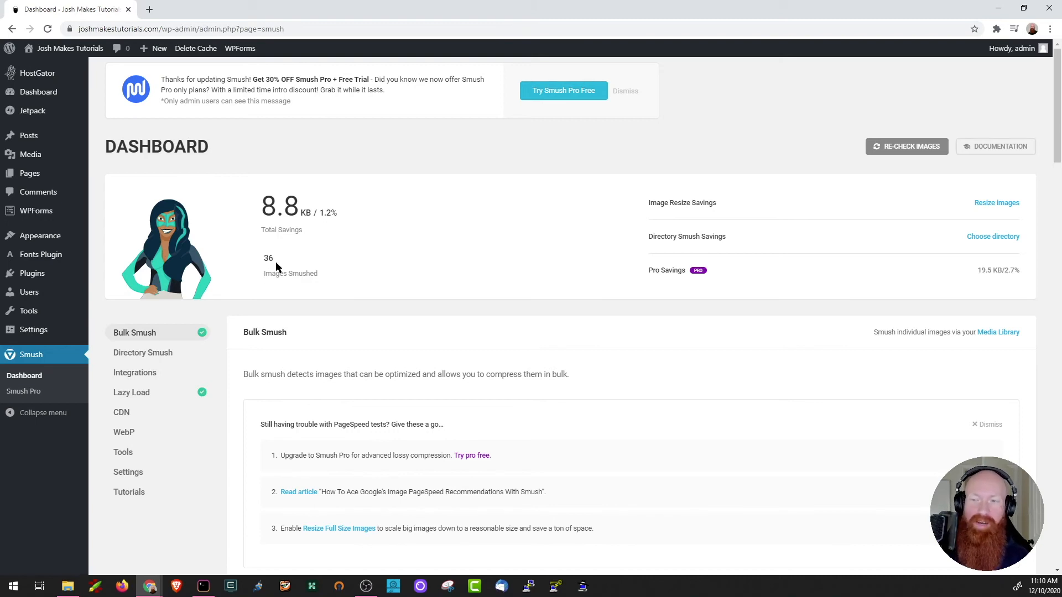
{"action": "mouse_move", "coordinate": [245, 311]}
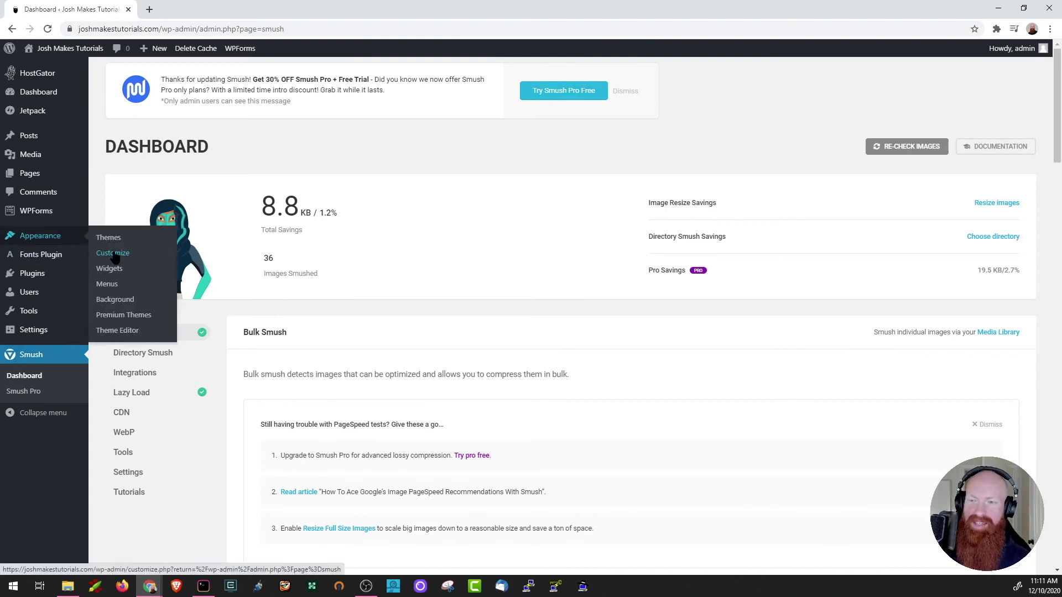
Set content, heading and button fonts to Arial in Customizer's Google Fonts, publish, and close
{"action": "left_click", "coordinate": [113, 253]}
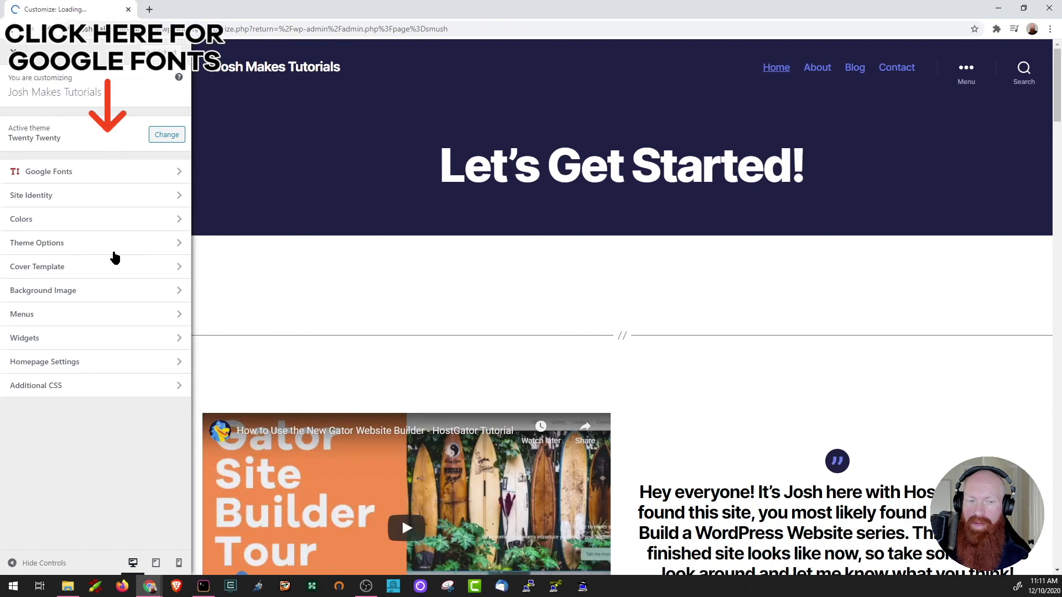
{"action": "left_click", "coordinate": [48, 172]}
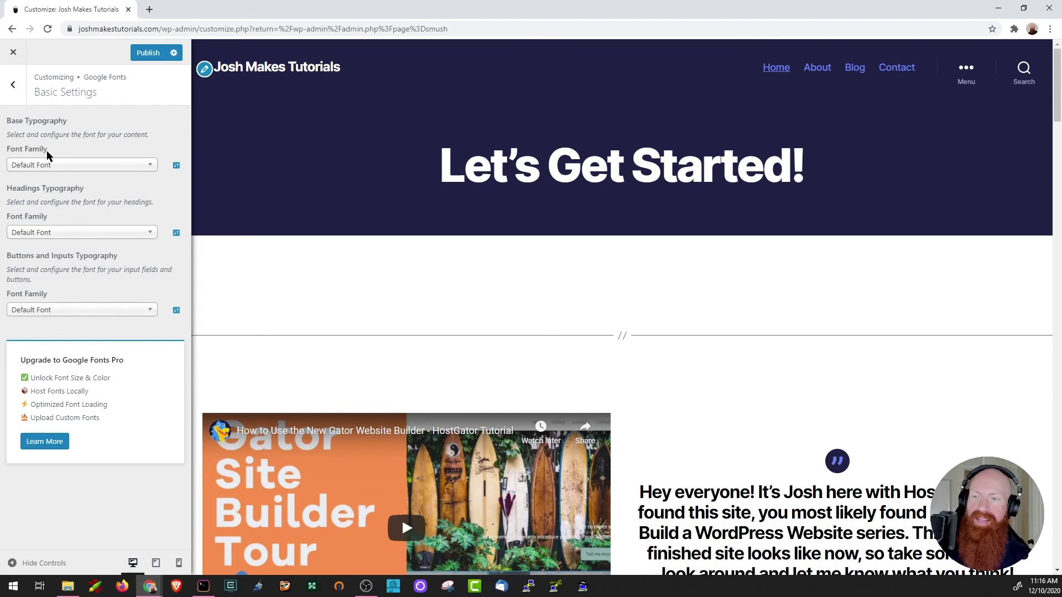
{"action": "scroll", "scroll_direction": "down", "scroll_amount": 3}
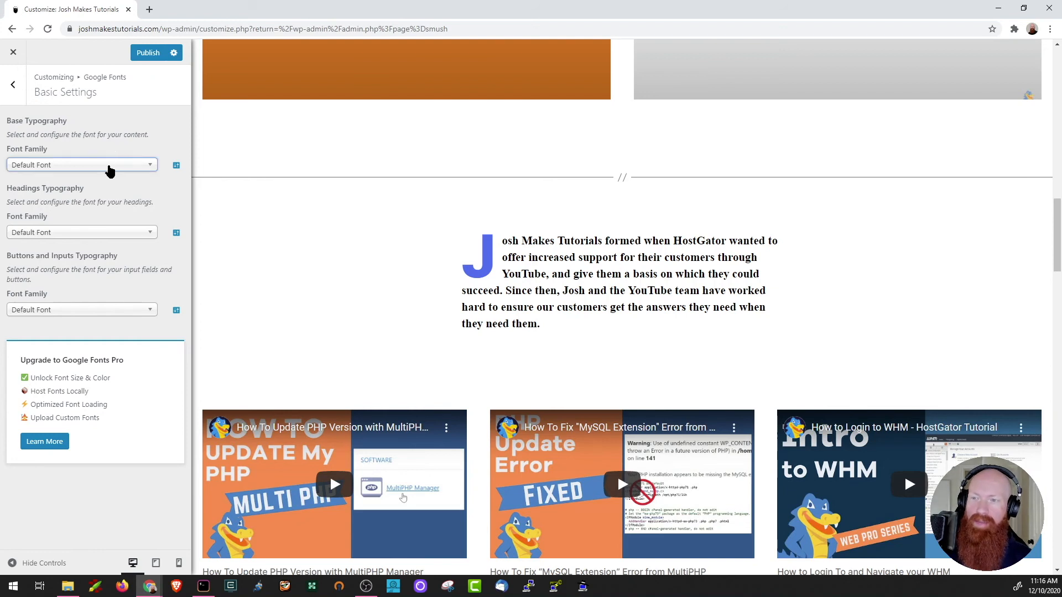
{"action": "left_click", "coordinate": [81, 165]}
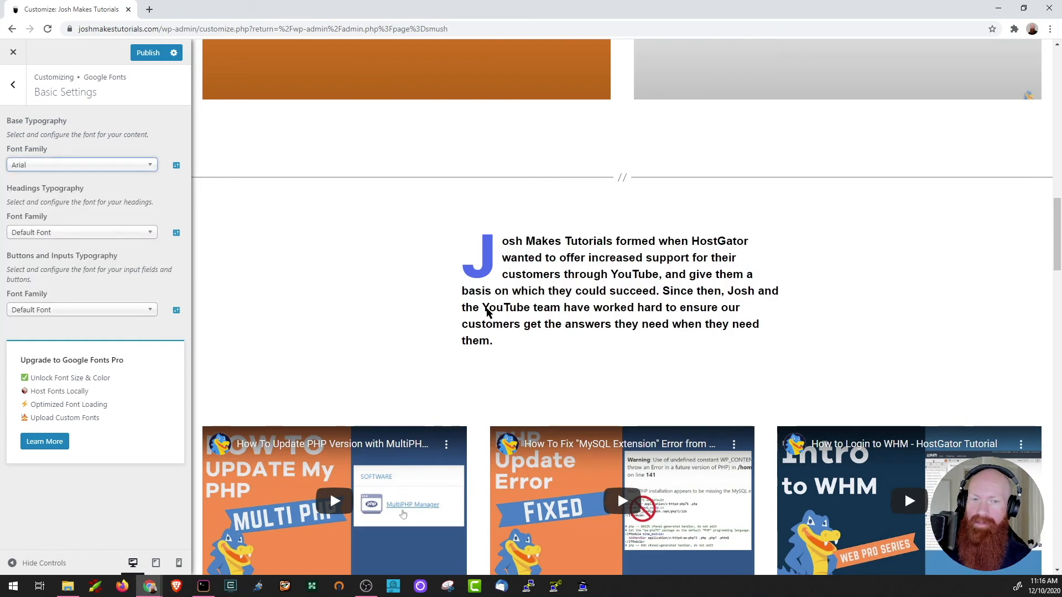
{"action": "scroll", "scroll_direction": "down", "scroll_amount": 3}
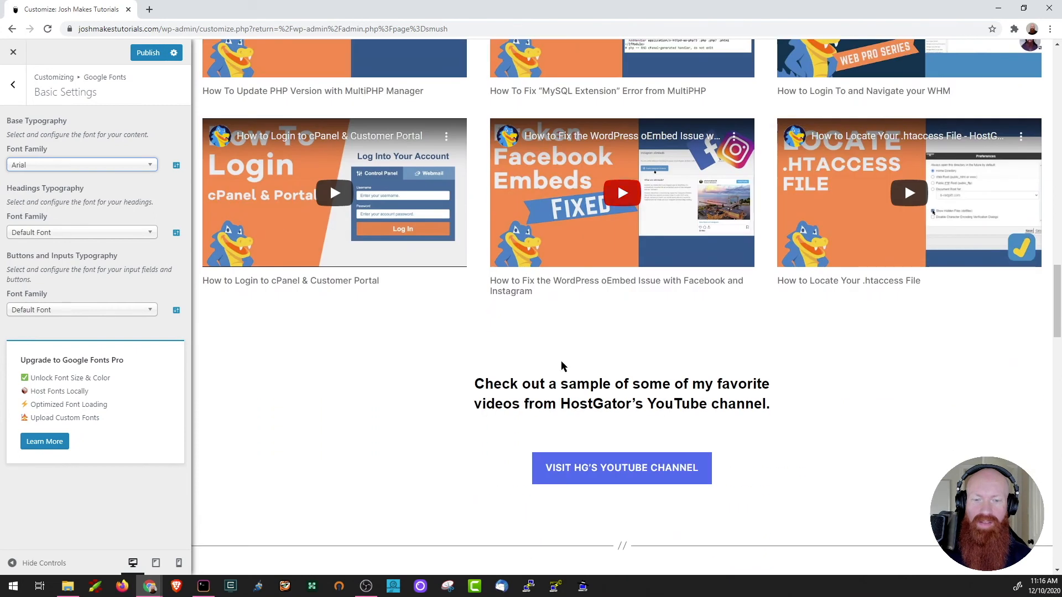
{"action": "mouse_move", "coordinate": [105, 242]}
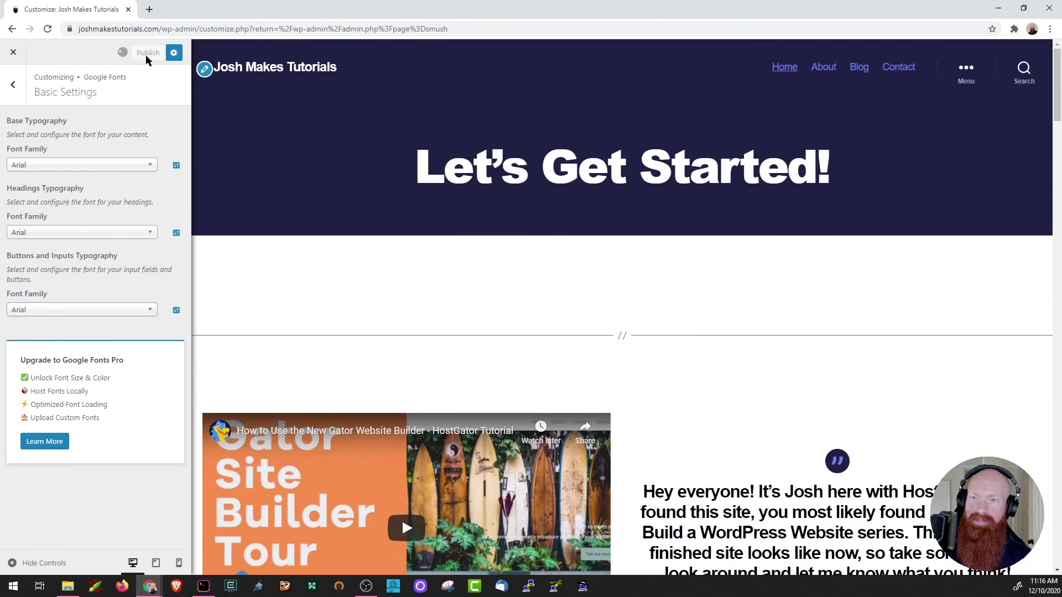
{"action": "left_click", "coordinate": [147, 53]}
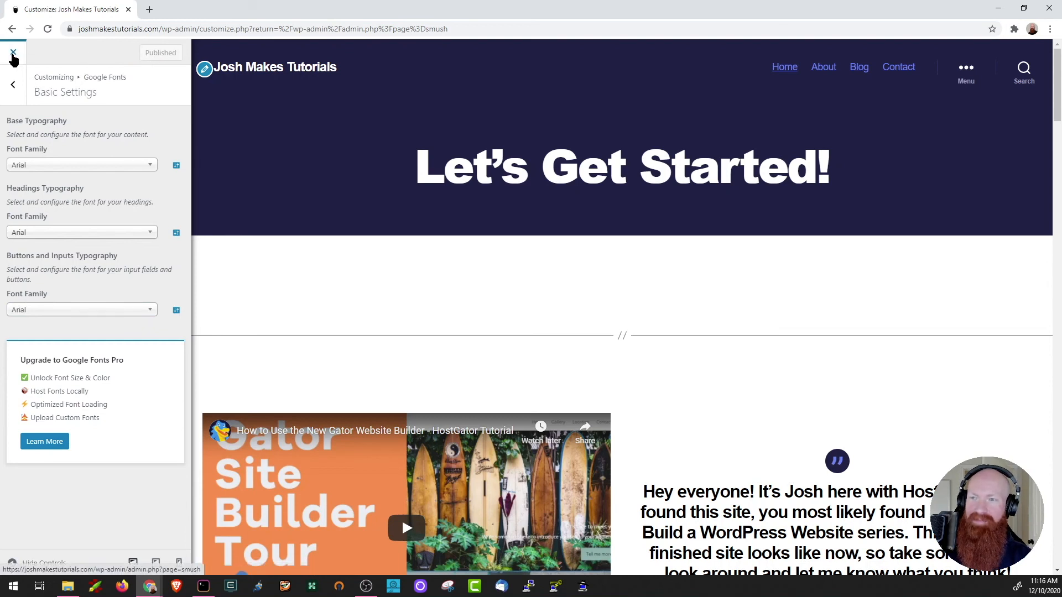
{"action": "left_click", "coordinate": [12, 53]}
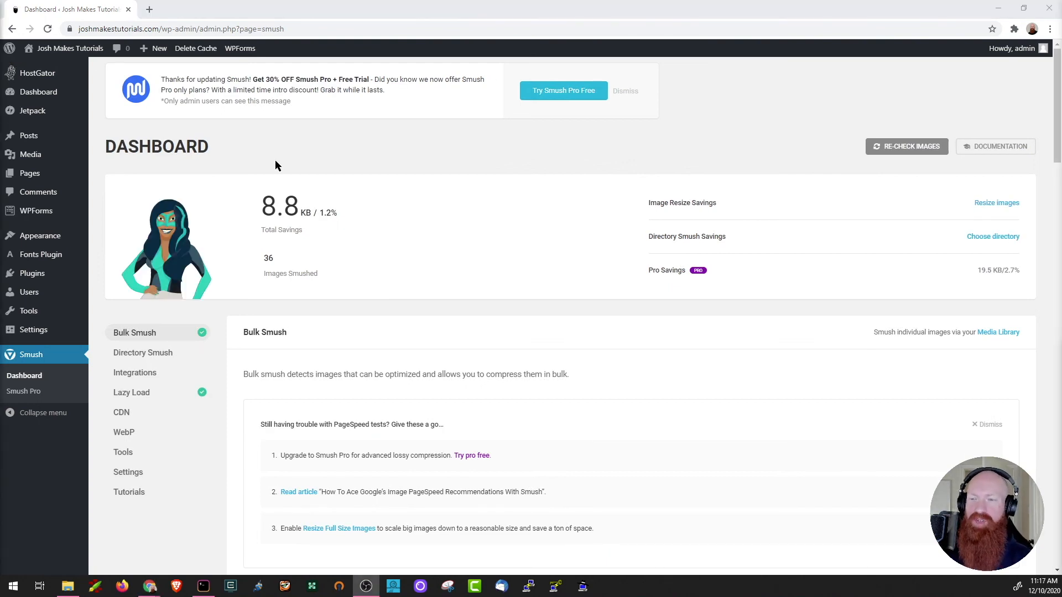
{"action": "mouse_move", "coordinate": [32, 272]}
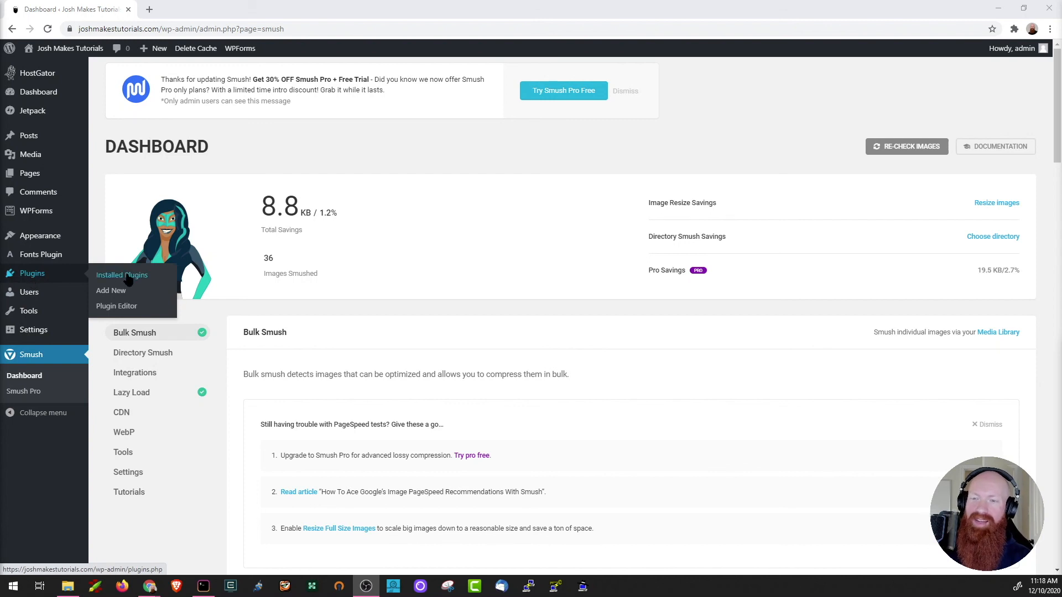
Return to the installed plugins list showing WP Super Cache, Smush and Fonts Plugin
{"action": "left_click", "coordinate": [122, 275]}
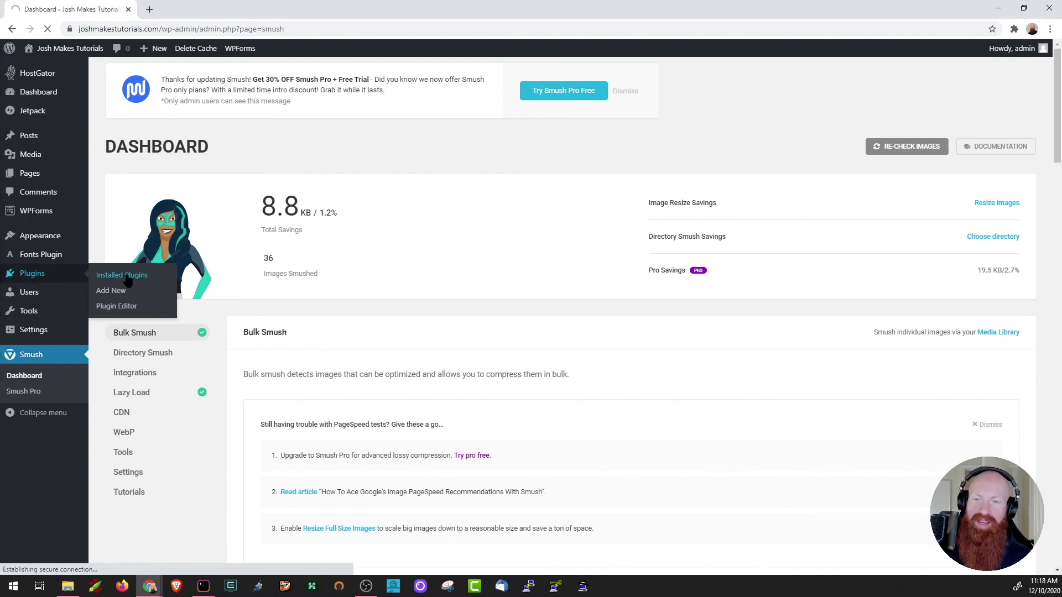
{"action": "left_click", "coordinate": [121, 275]}
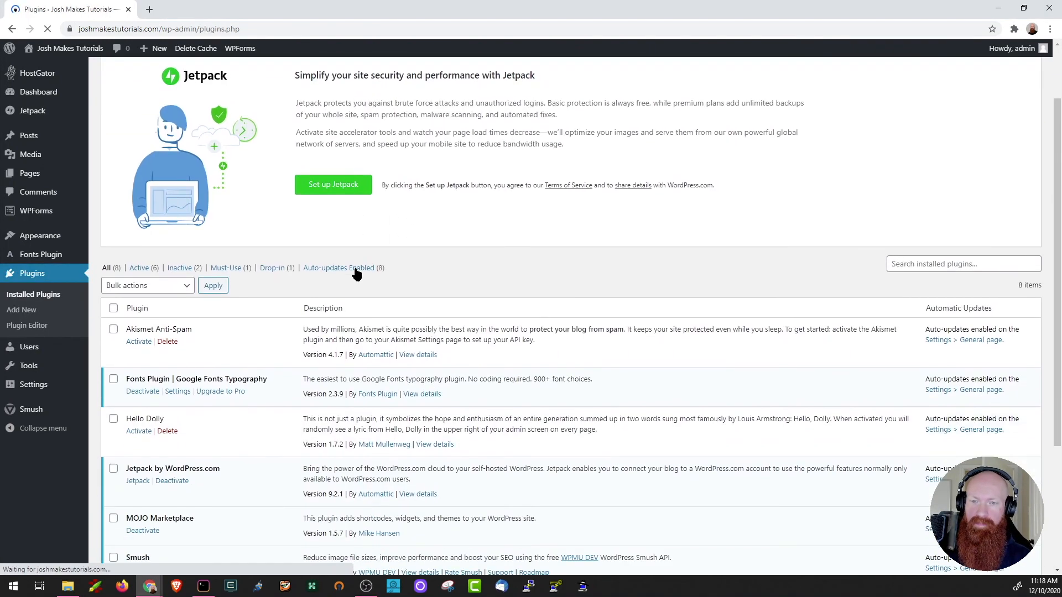
{"action": "scroll", "scroll_direction": "down", "scroll_amount": 3}
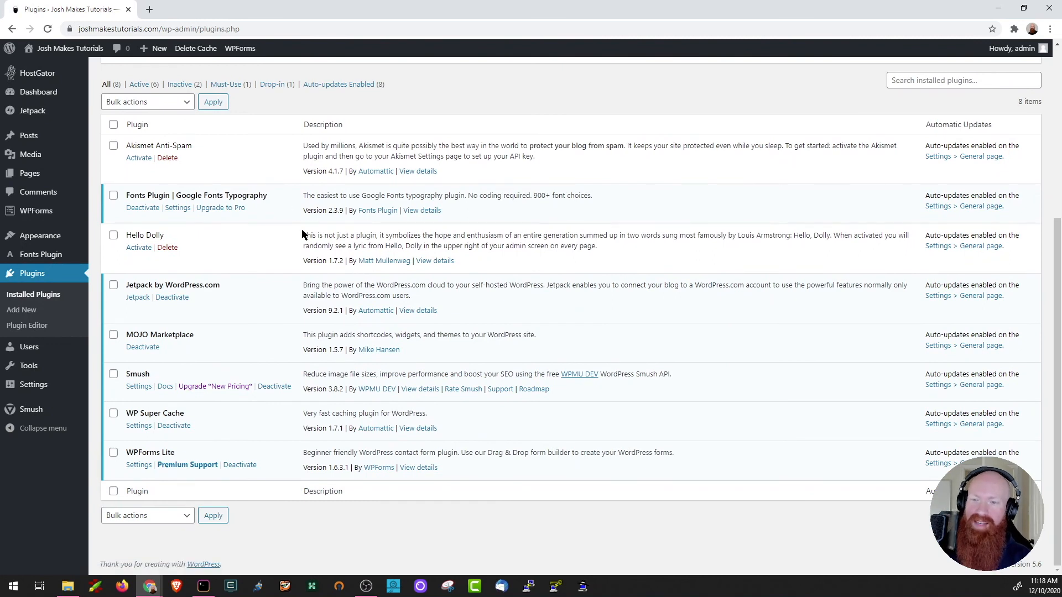
{"action": "mouse_move", "coordinate": [139, 247]}
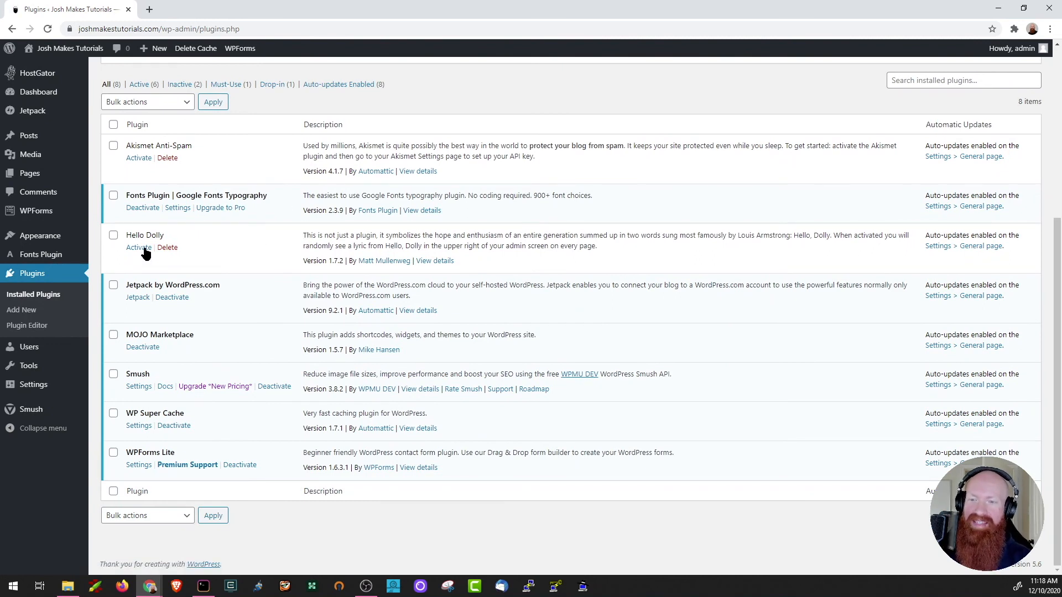